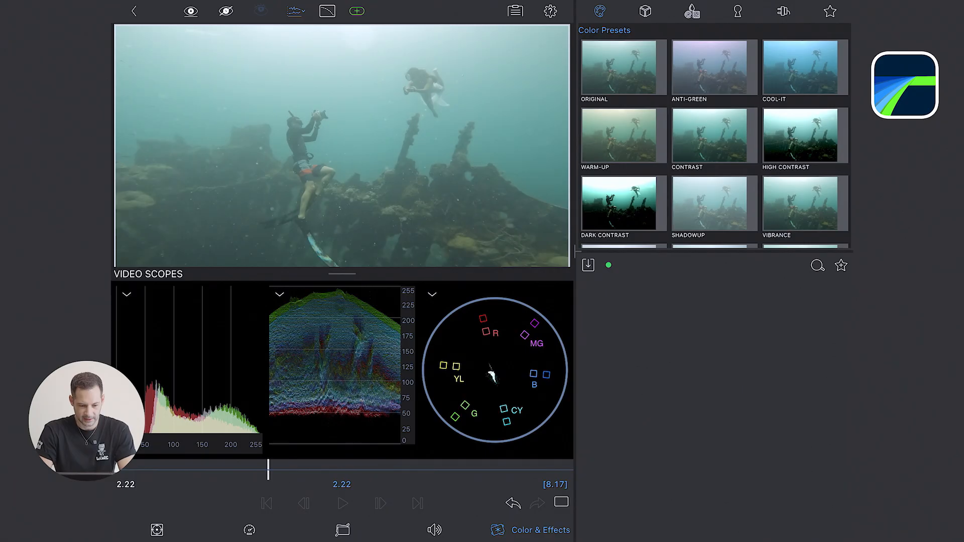
Scrub the wreck clip's playhead from 2.22 to the frame at 4.18
left_click_drag(268, 472, 213, 472)
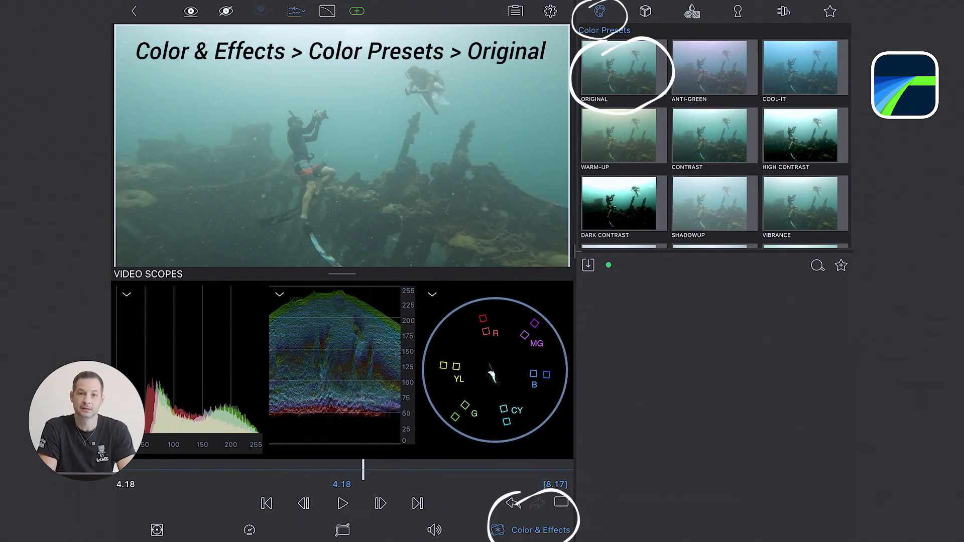
Apply the Original preset with contrast 1.11, shadow amount 0.26 and highlight amount 0.93
left_click(623, 67)
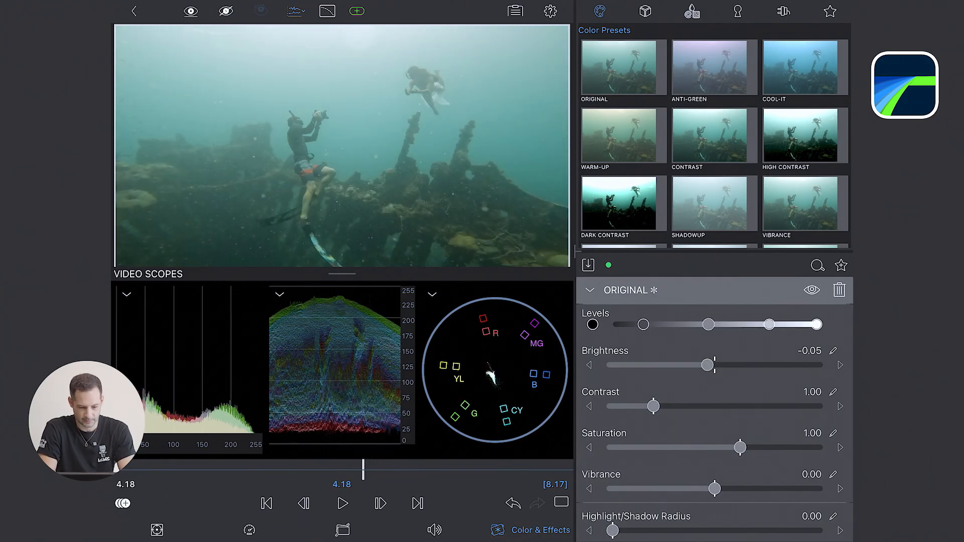
left_click_drag(654, 406, 666, 406)
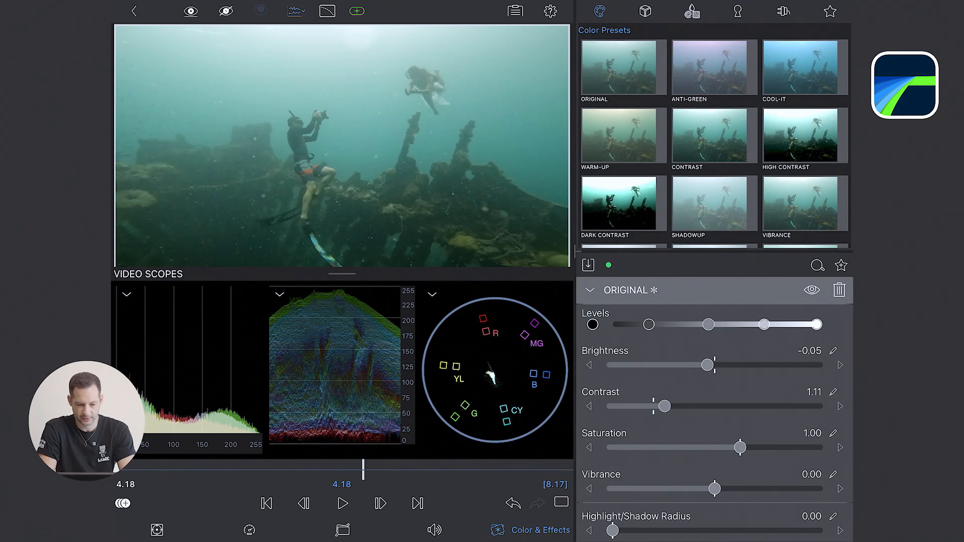
scroll("down", 3)
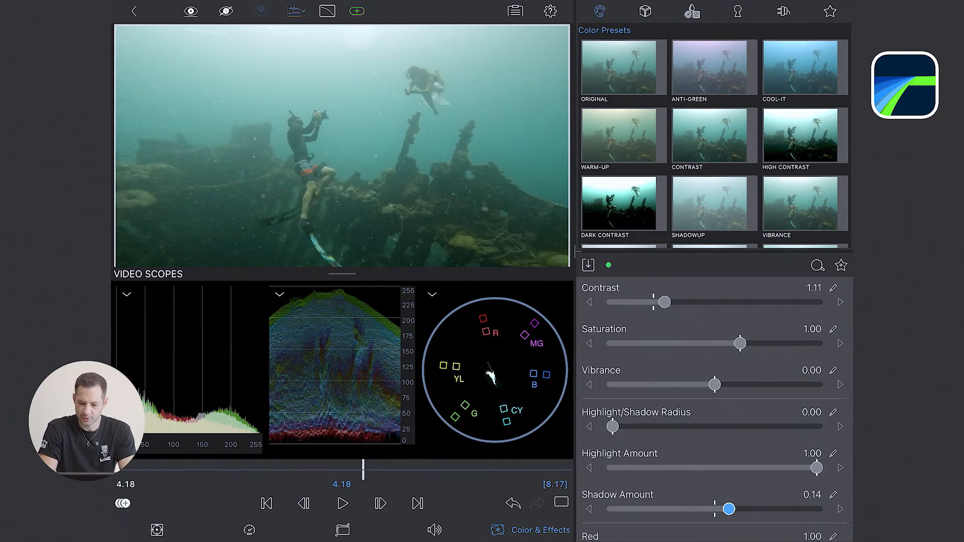
left_click_drag(729, 508, 741, 508)
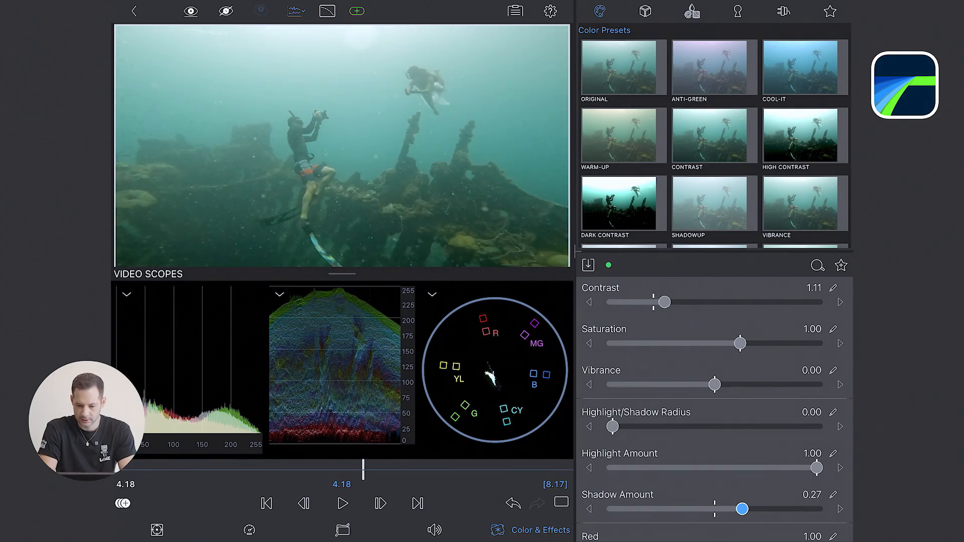
left_click_drag(741, 508, 744, 508)
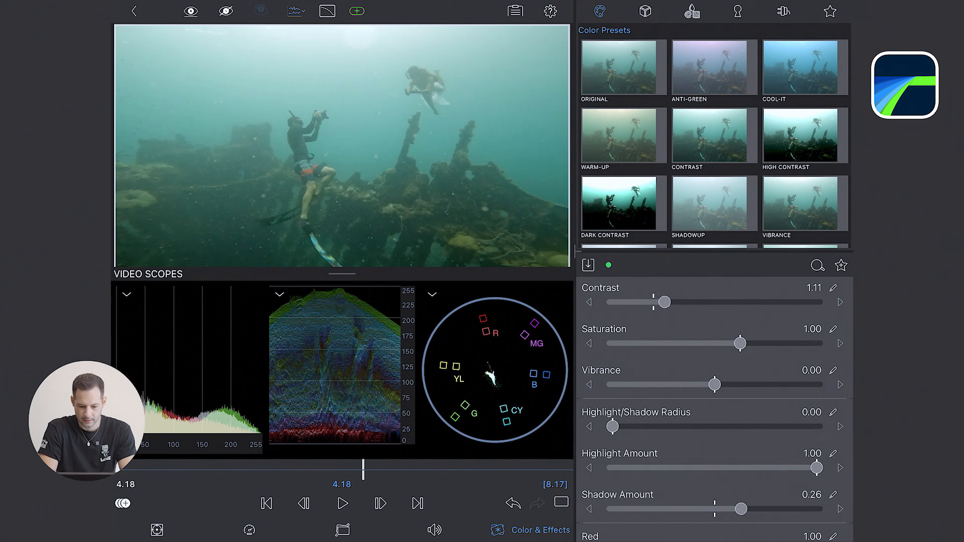
left_click_drag(818, 468, 799, 468)
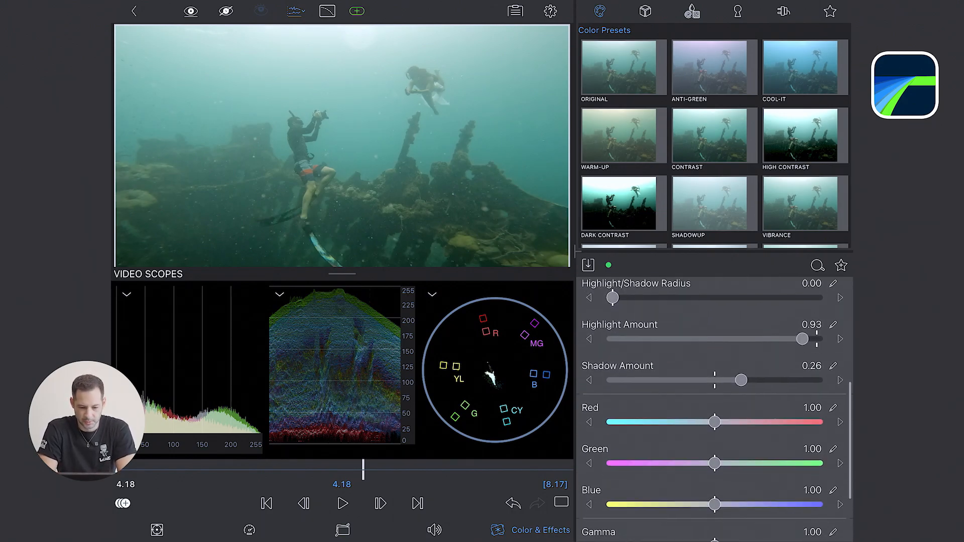
Warm the wreck clip's channels to red 1.14, green 0.82 and blue 1.04
scroll("down", 3)
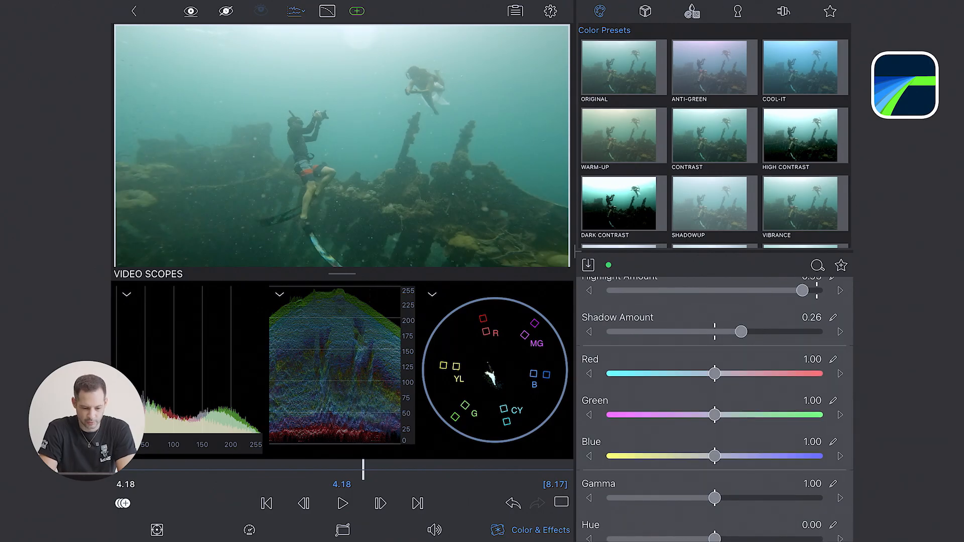
left_click_drag(714, 374, 722, 373)
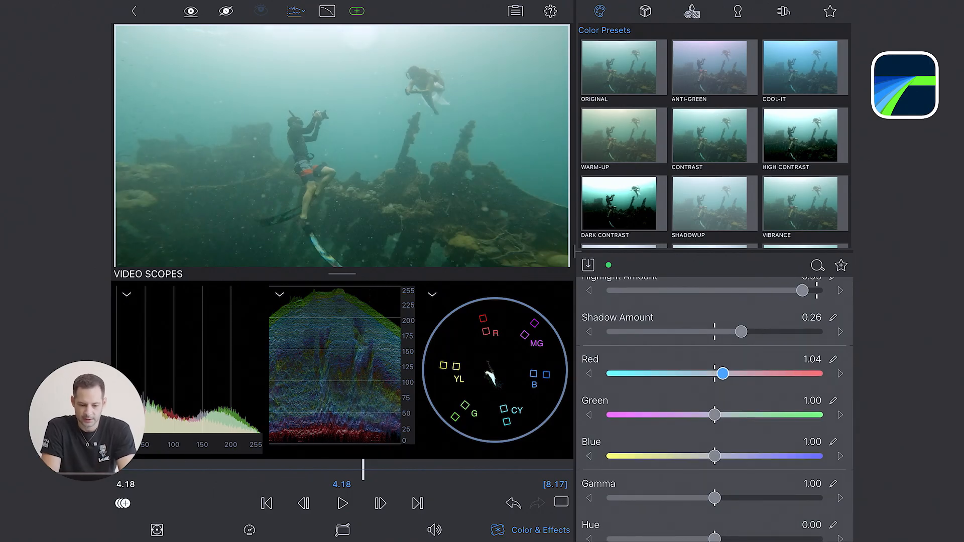
left_click_drag(722, 373, 745, 374)
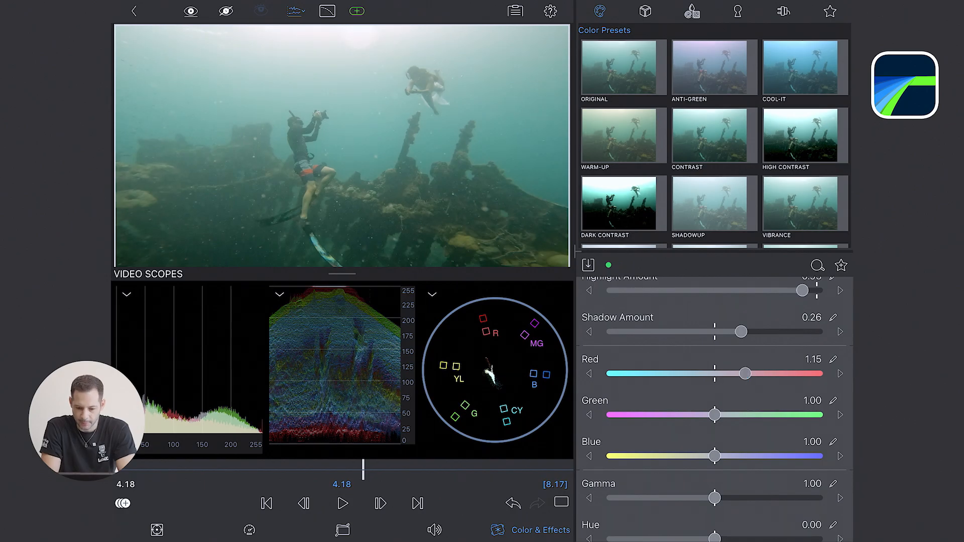
left_click_drag(714, 415, 695, 415)
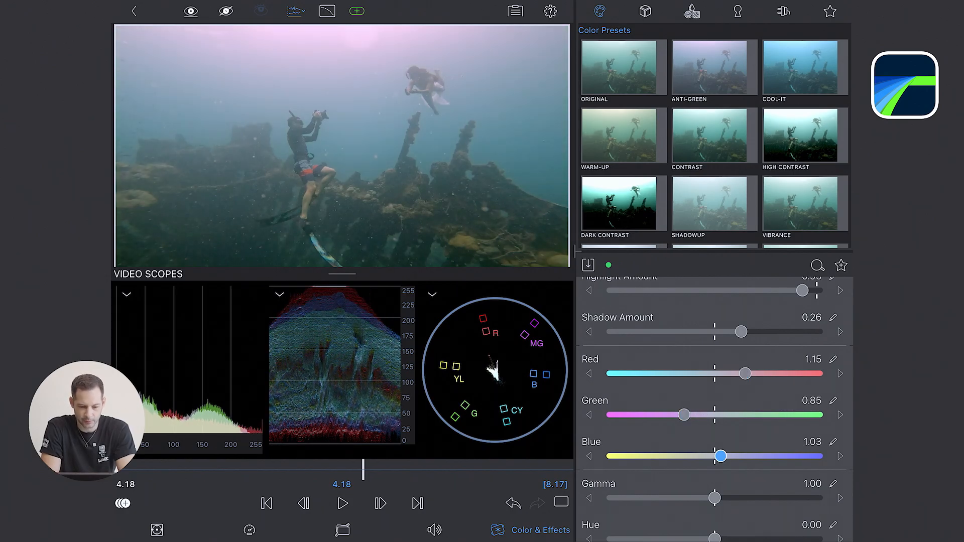
left_click_drag(716, 456, 722, 456)
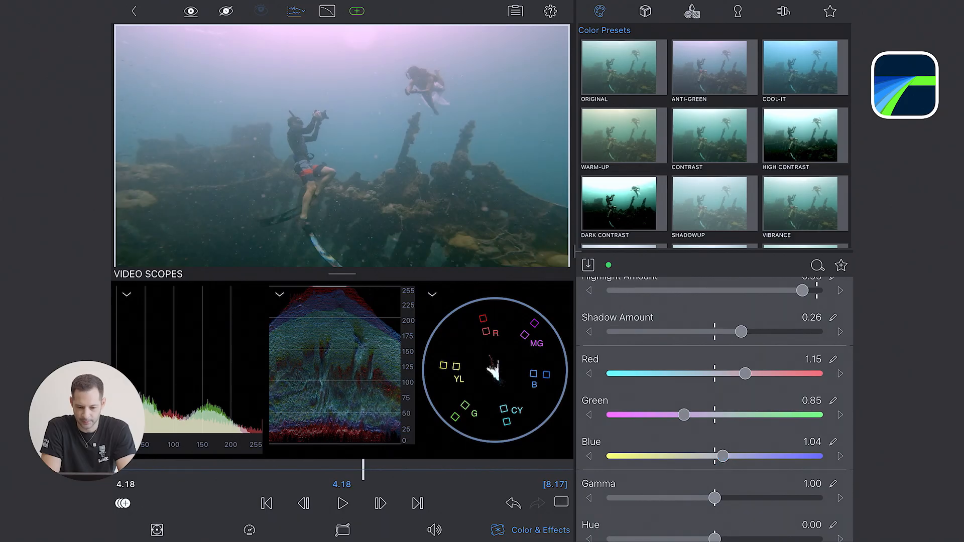
left_click_drag(683, 415, 678, 414)
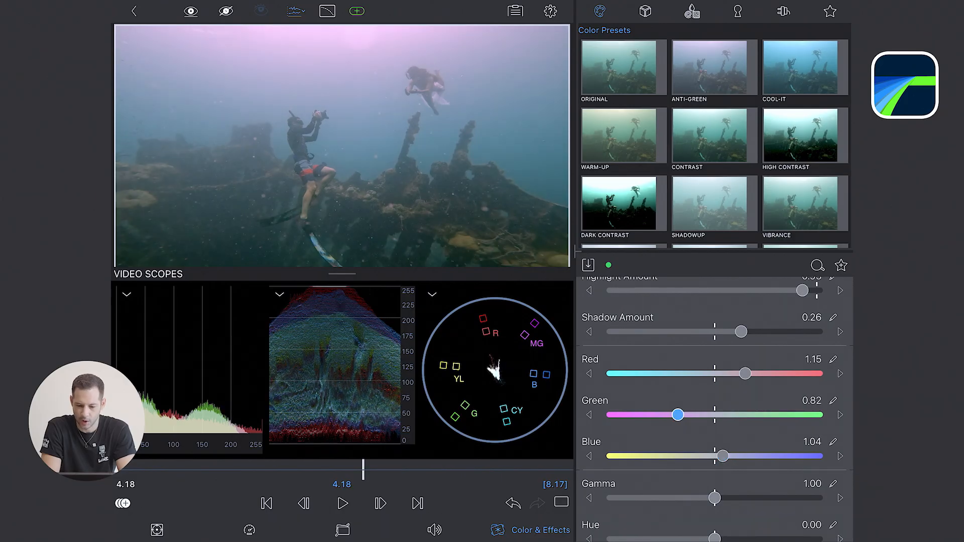
left_click_drag(745, 373, 755, 373)
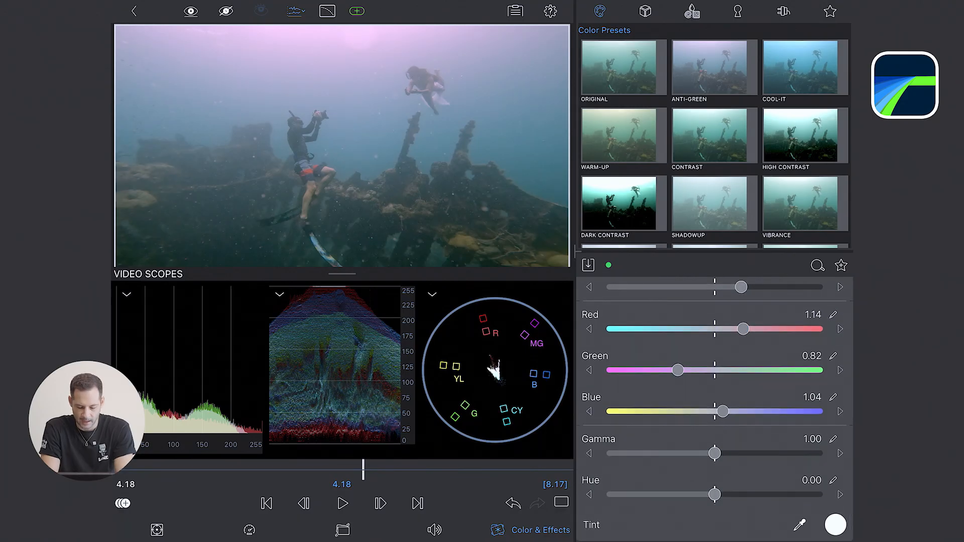
Try tint colours in the Spectrum picker and leave the tint at neutral white
left_click(834, 524)
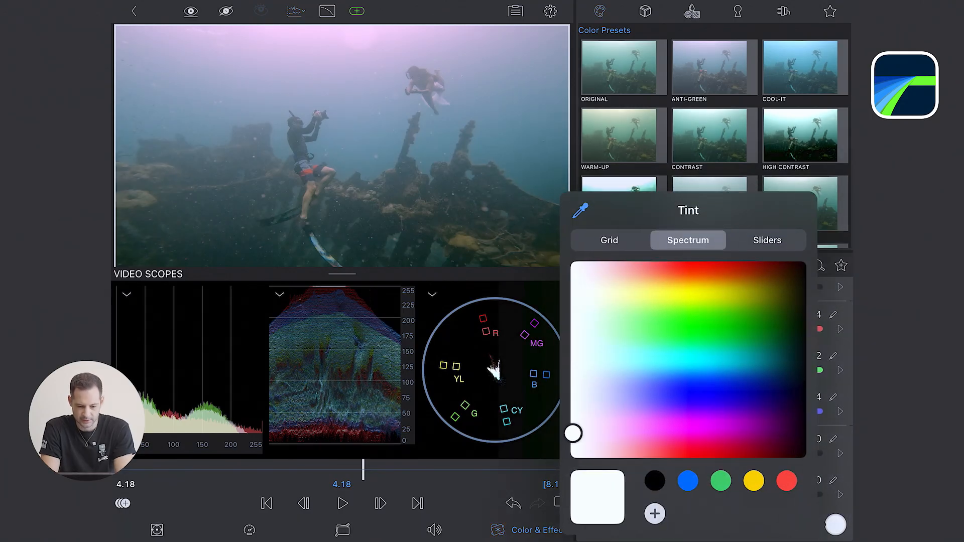
left_click_drag(572, 434, 572, 266)
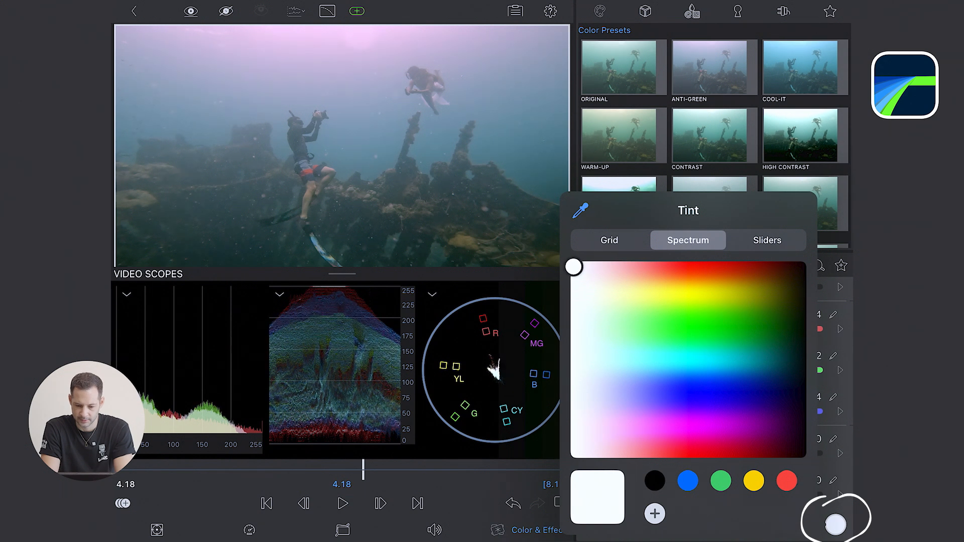
left_click_drag(573, 266, 594, 287)
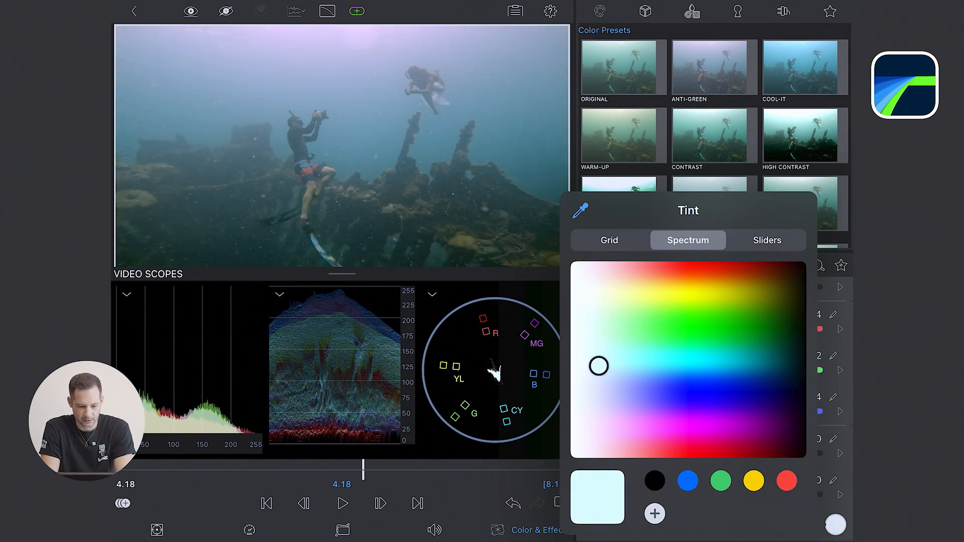
left_click_drag(598, 367, 600, 458)
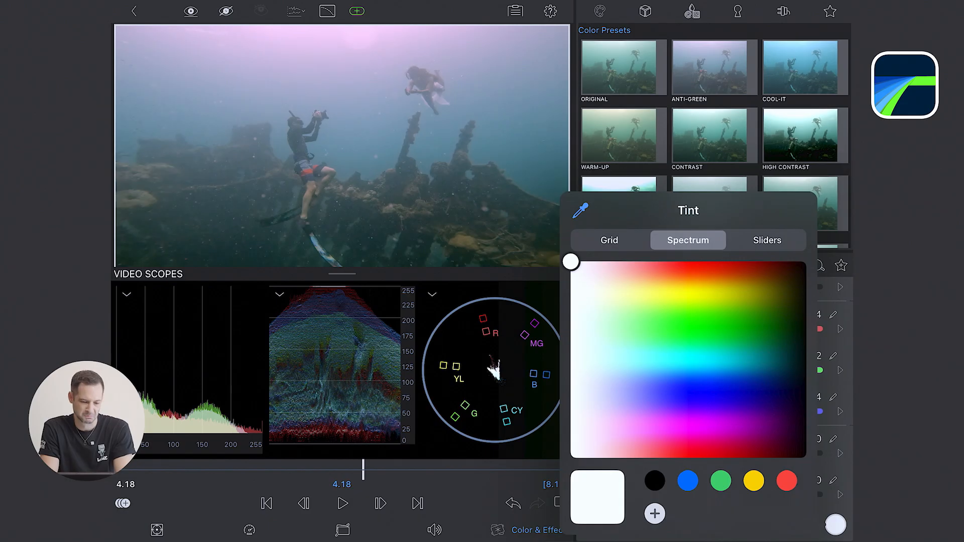
left_click_drag(571, 262, 599, 290)
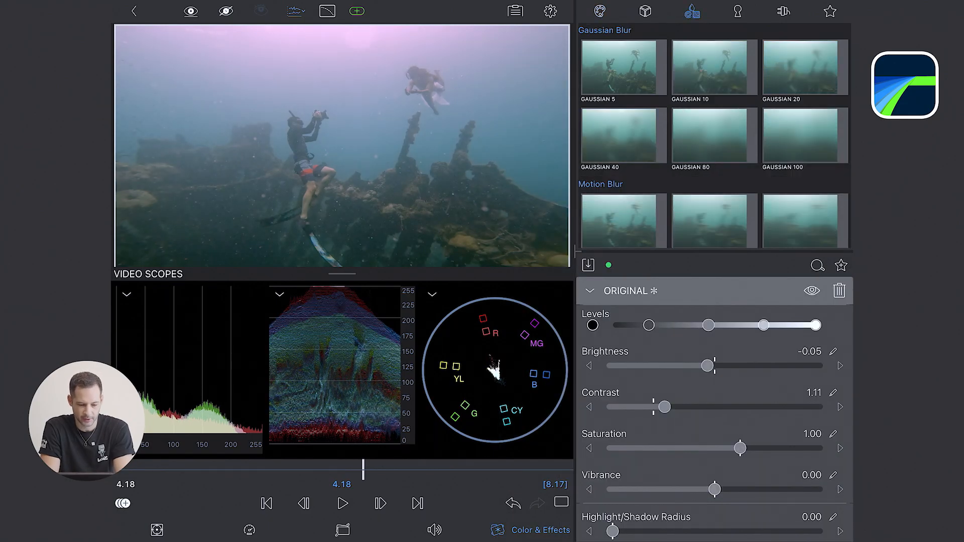
Add a Sharp 1X effect to the wreck clip with sharpness lowered to 0.40
scroll("down", 3)
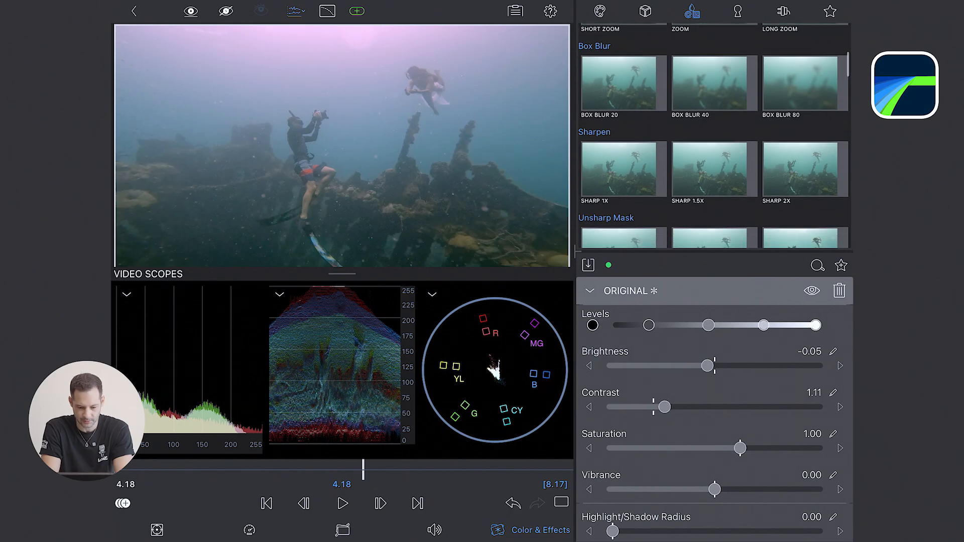
left_click(622, 169)
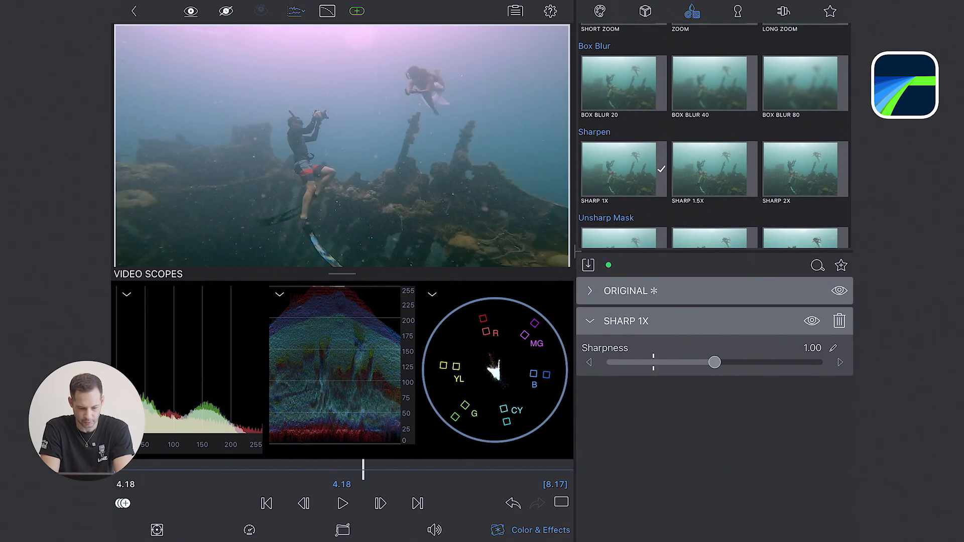
left_click_drag(714, 362, 654, 363)
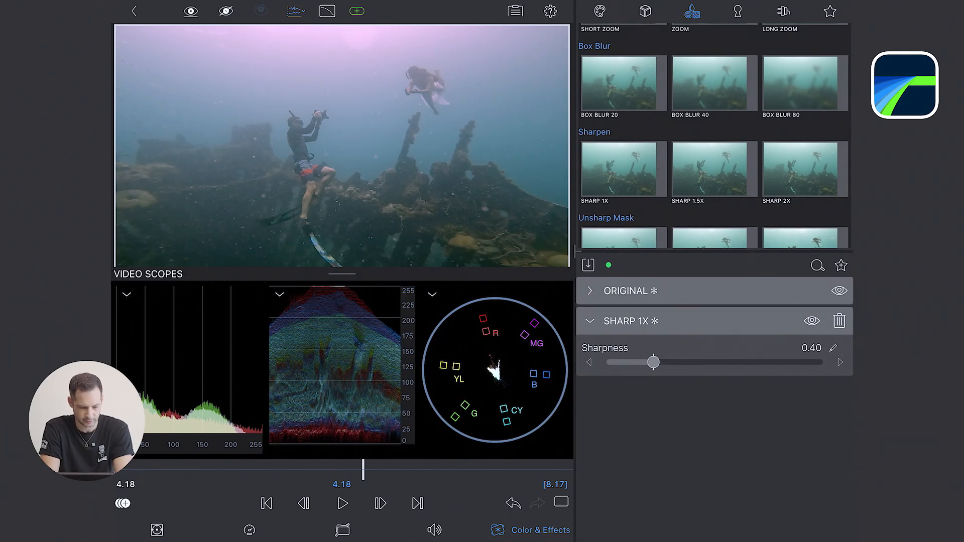
left_click(812, 320)
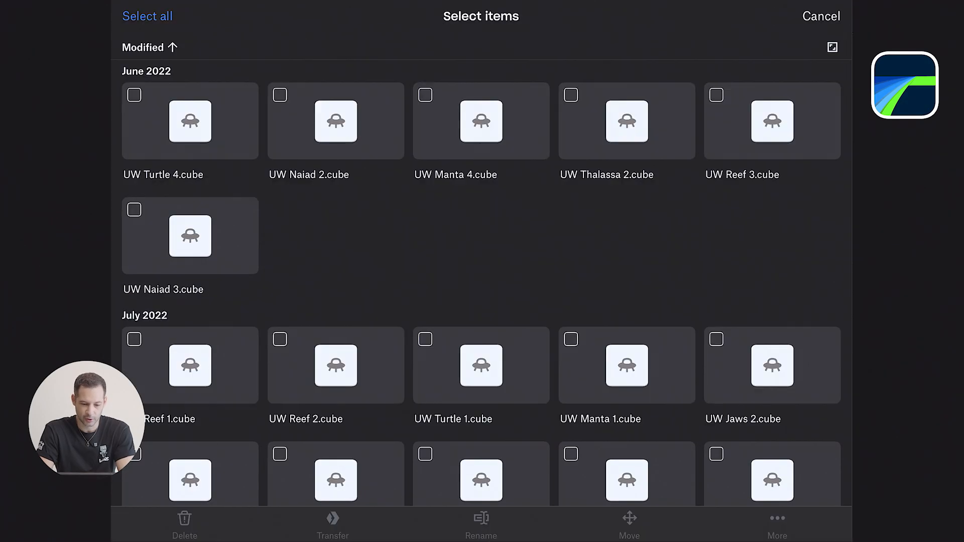
Select all 24 .cube LUT files and save them to the LumaFusion folder on the iPad
left_click(146, 16)
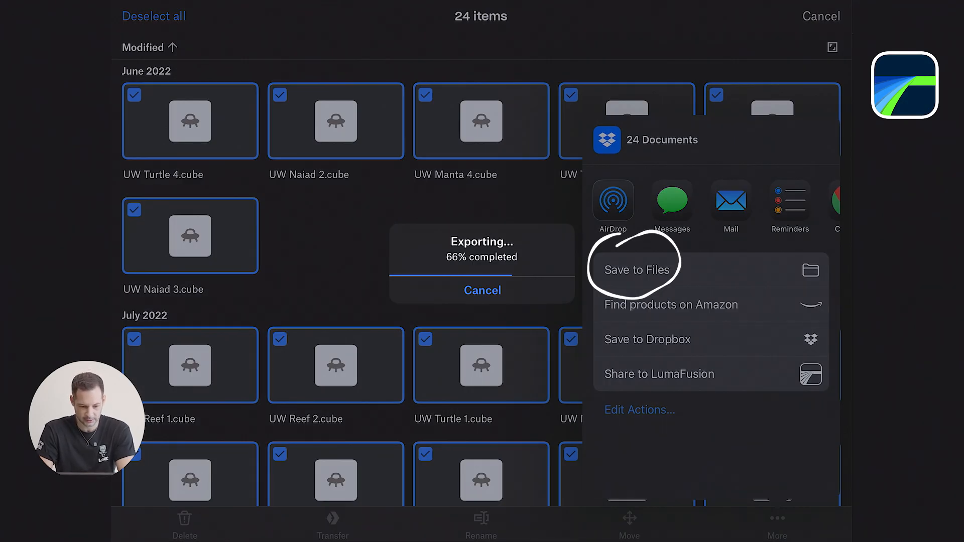
left_click(638, 270)
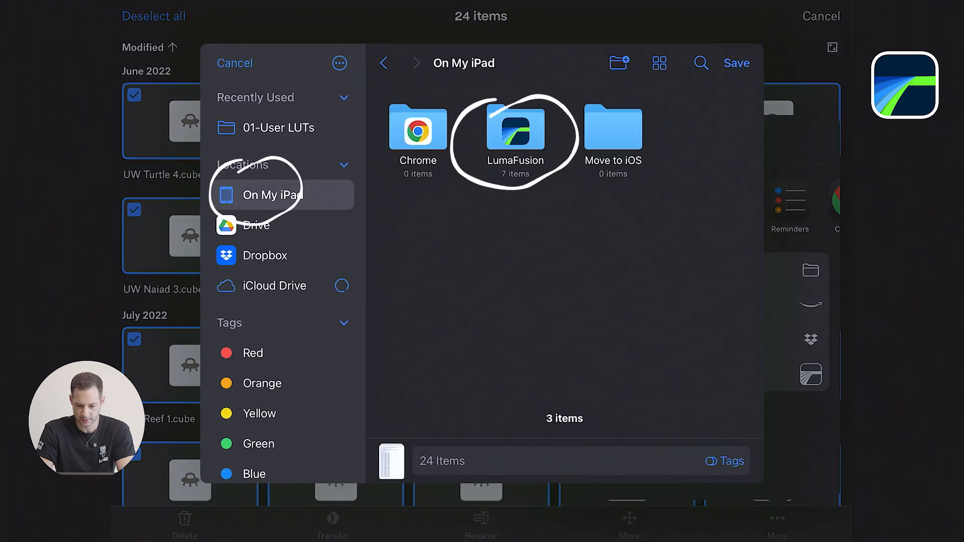
double_click(515, 130)
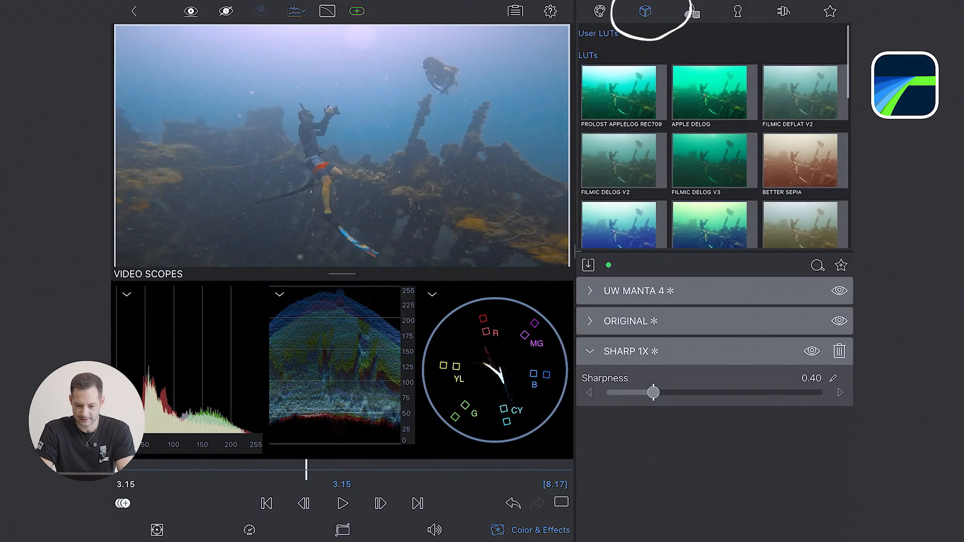
Import the UW .cube LUTs into the LUT library from the Files app
left_click(587, 265)
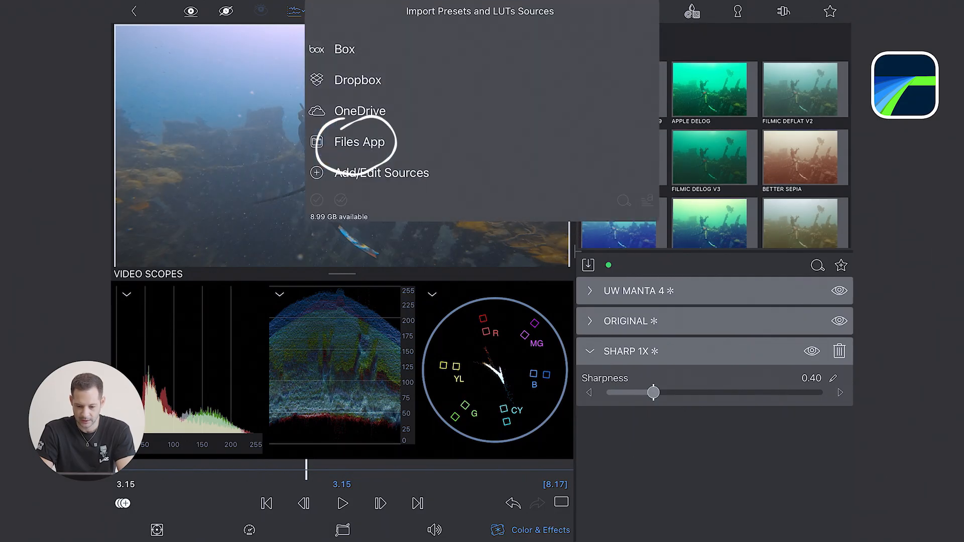
left_click(354, 142)
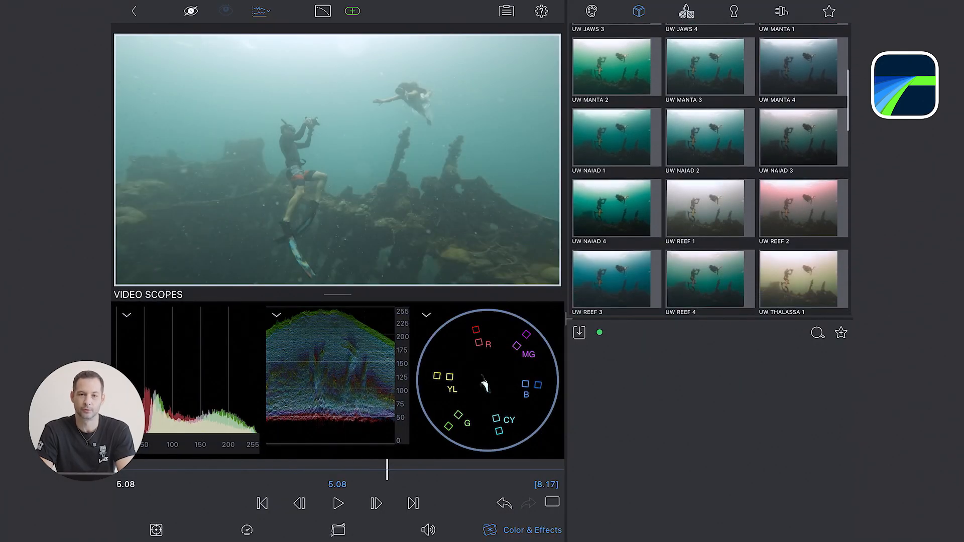
Apply the UW Manta 4 LUT to the wreck clip at a blend of about 0.29
left_click(803, 67)
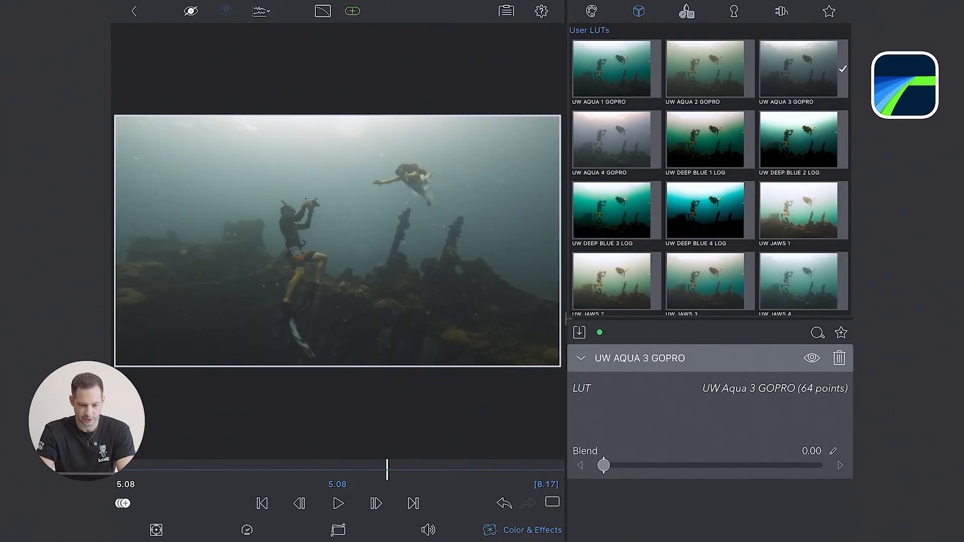
left_click(709, 107)
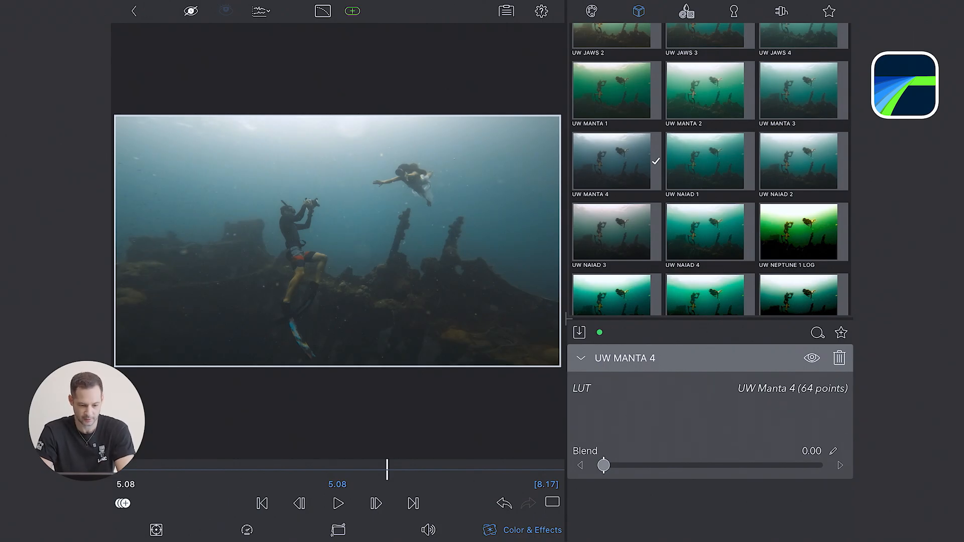
left_click_drag(603, 465, 817, 465)
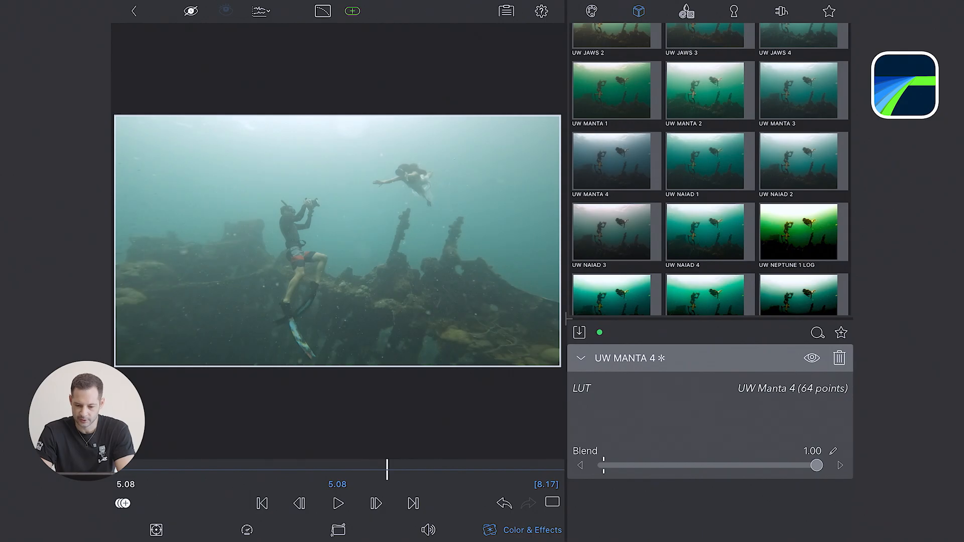
left_click_drag(817, 465, 666, 465)
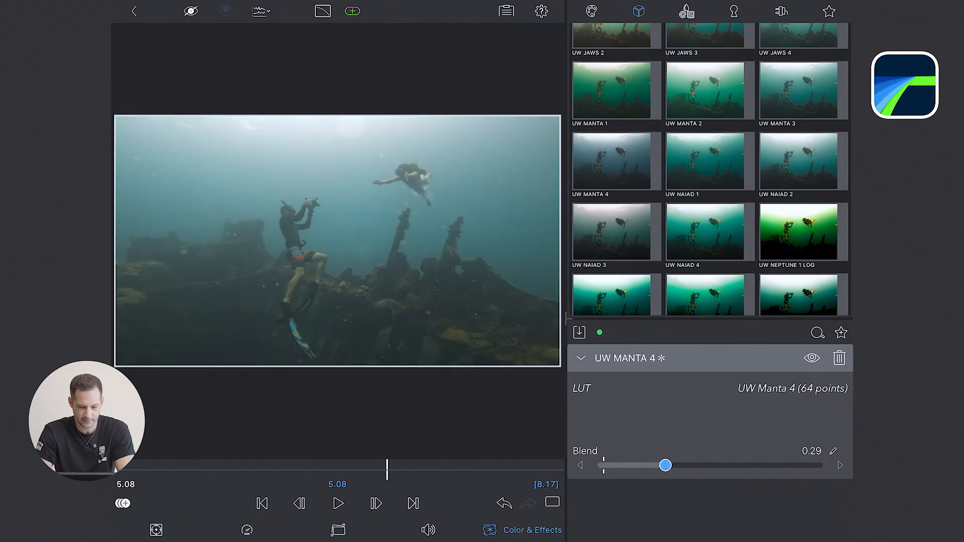
left_click(579, 357)
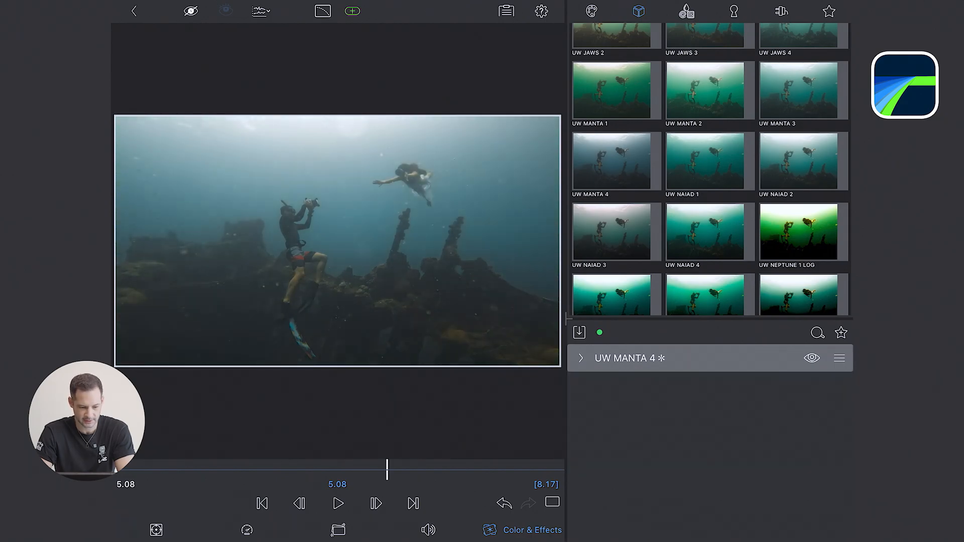
Show scopes and stack an Original adjustment with contrast 1.19 and shadow amount 0.38
left_click(260, 11)
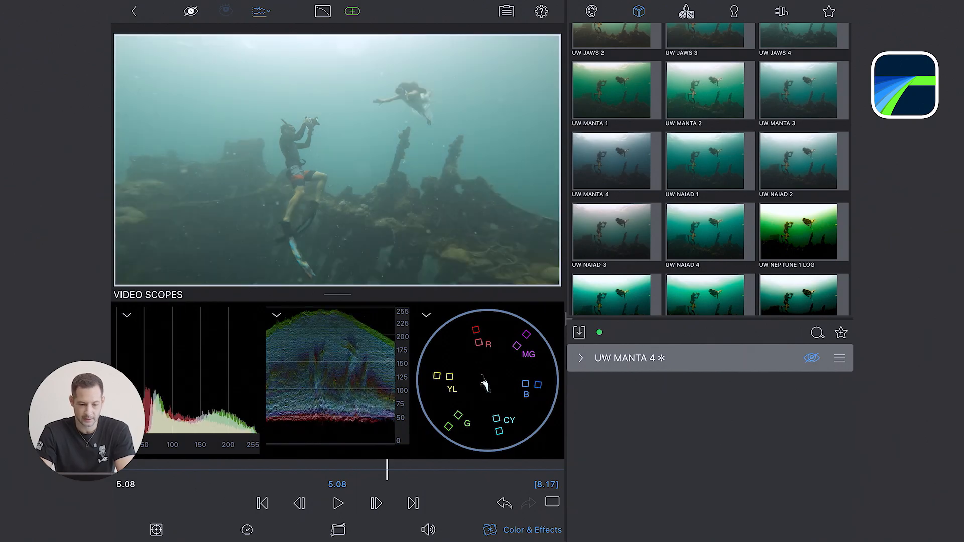
left_click(590, 11)
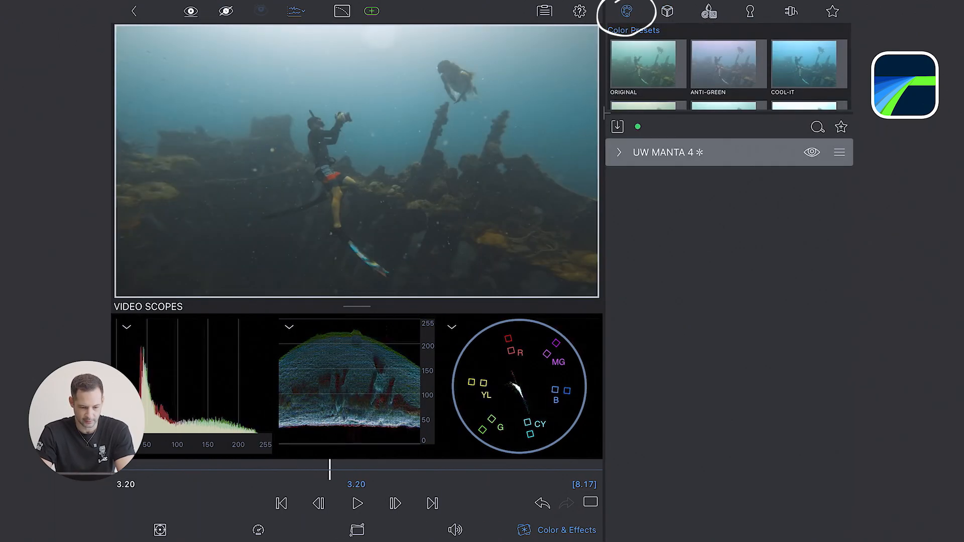
left_click(646, 63)
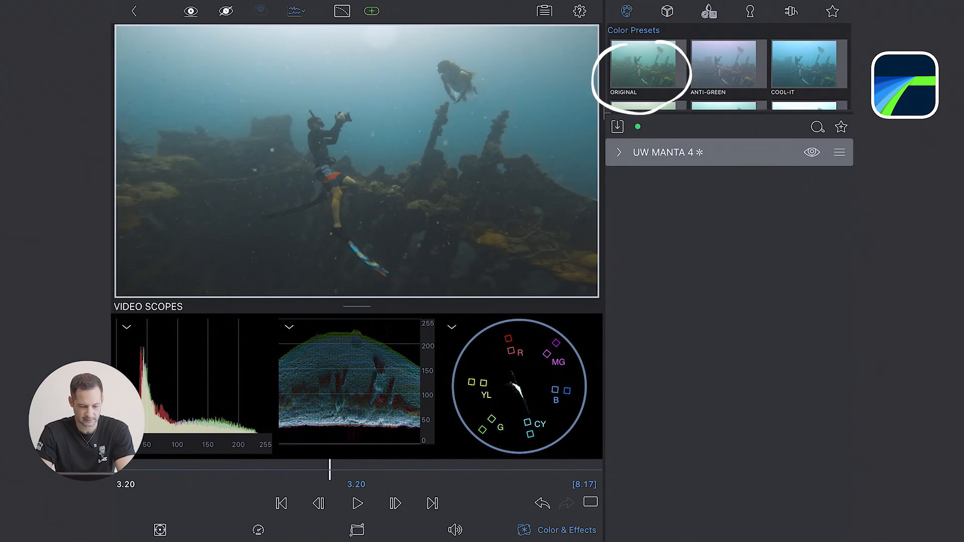
left_click(646, 64)
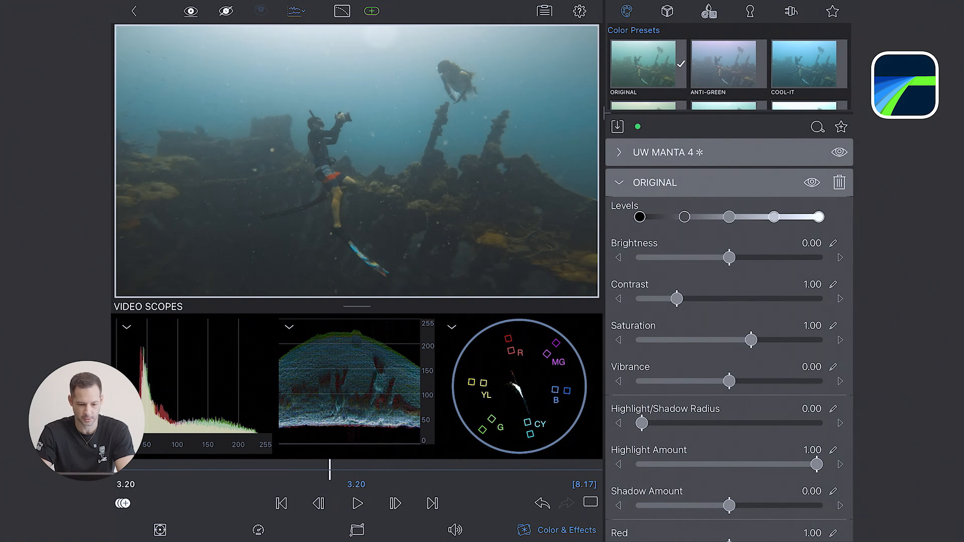
left_click_drag(673, 299, 694, 299)
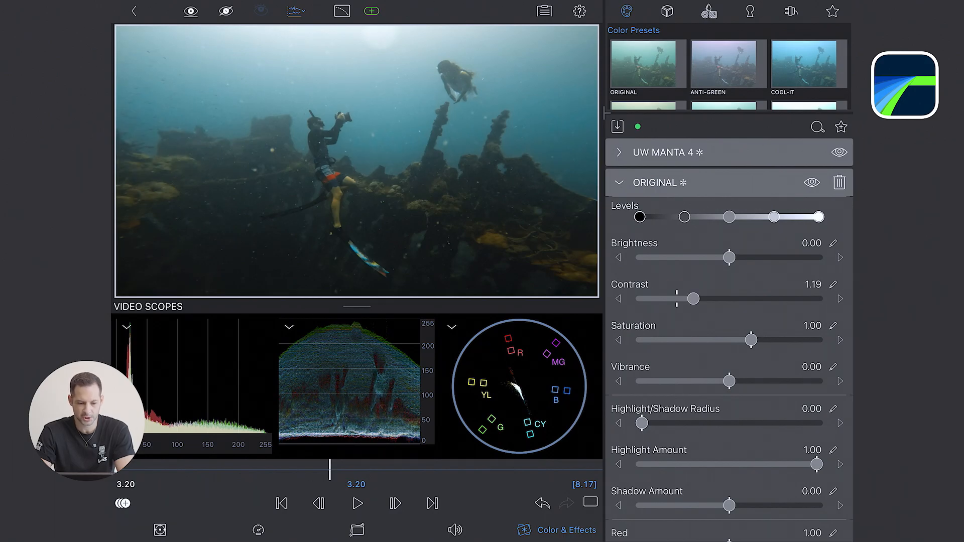
left_click_drag(729, 506, 759, 506)
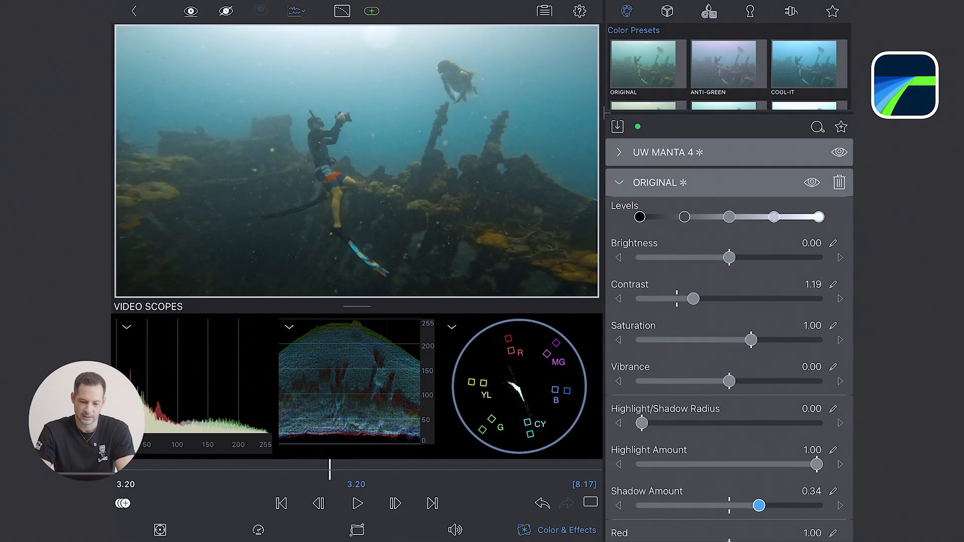
left_click_drag(758, 505, 762, 505)
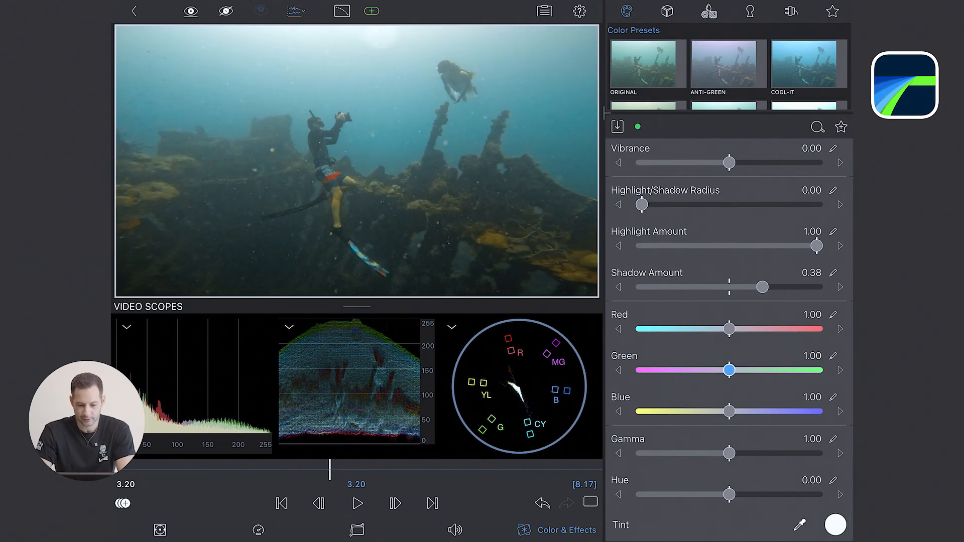
Set the channels to red 0.89, green 0.81 and blue 1.04
left_click_drag(730, 370, 712, 370)
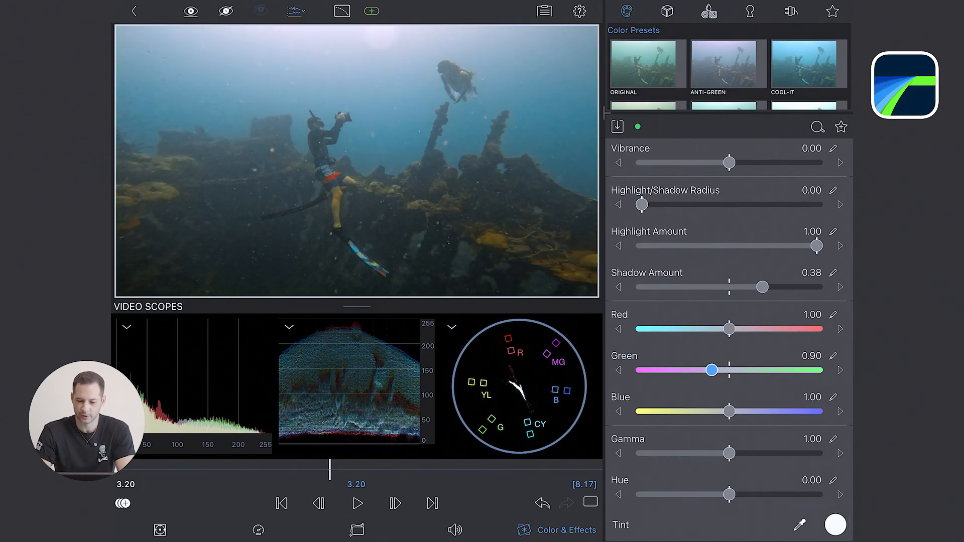
left_click_drag(711, 369, 702, 370)
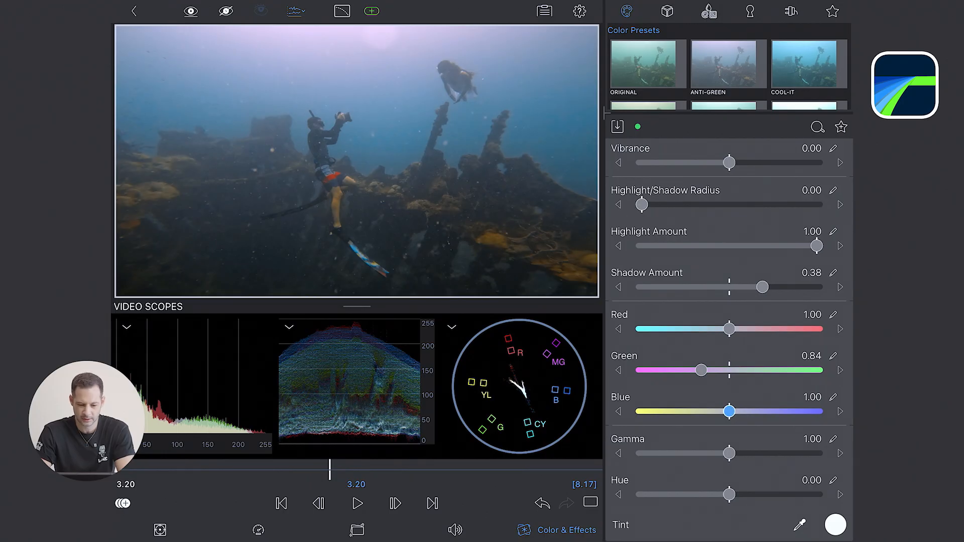
left_click_drag(729, 411, 738, 412)
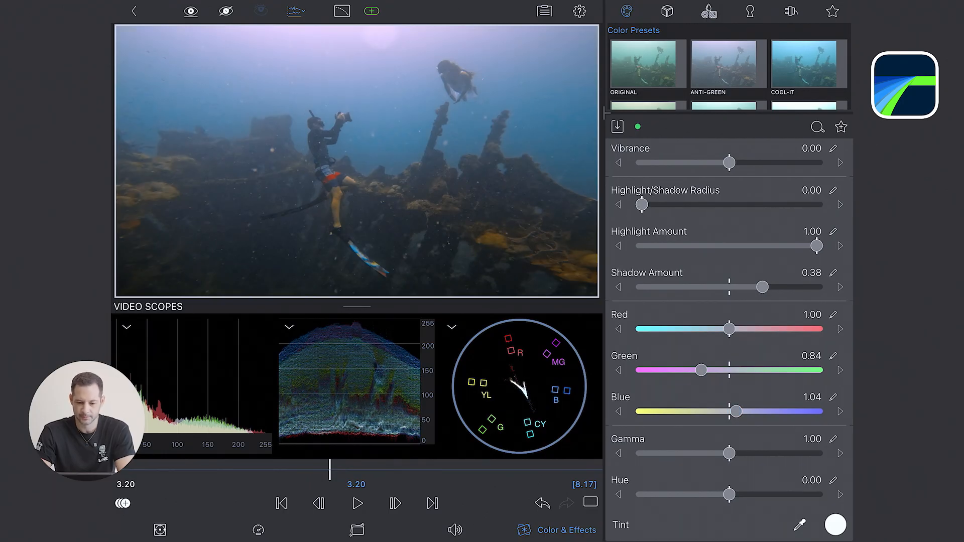
left_click_drag(730, 330, 710, 329)
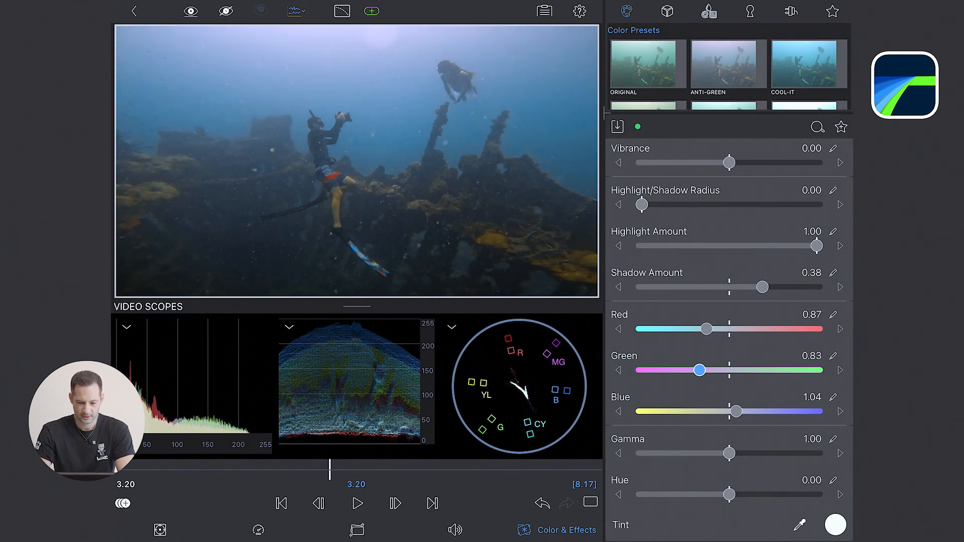
left_click_drag(700, 370, 695, 370)
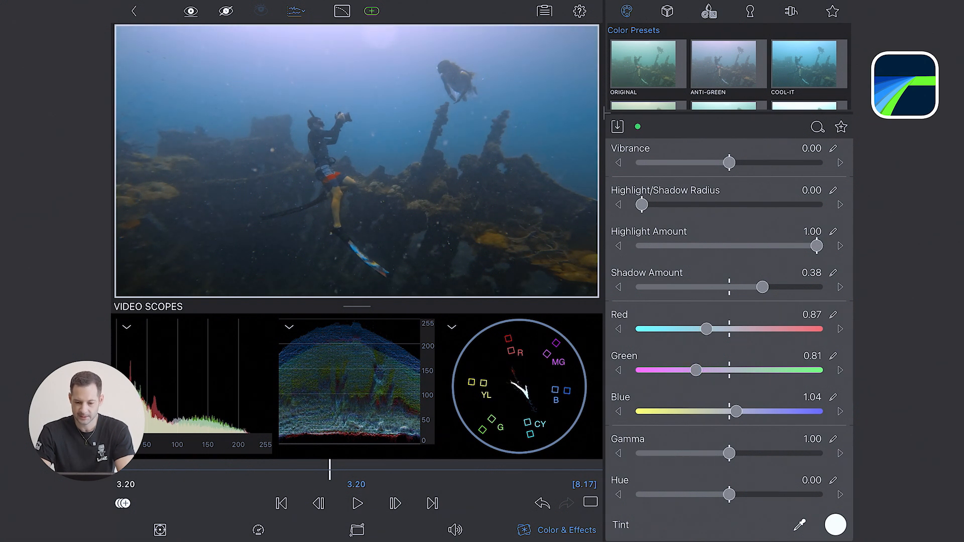
left_click_drag(707, 329, 711, 329)
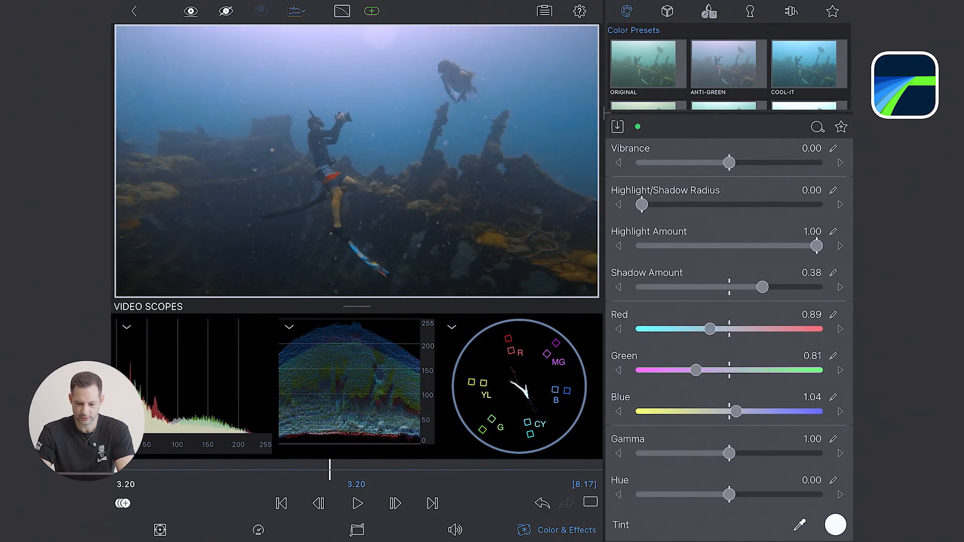
Lower saturation to 0.86 and vibrance to -0.07
scroll("down", 3)
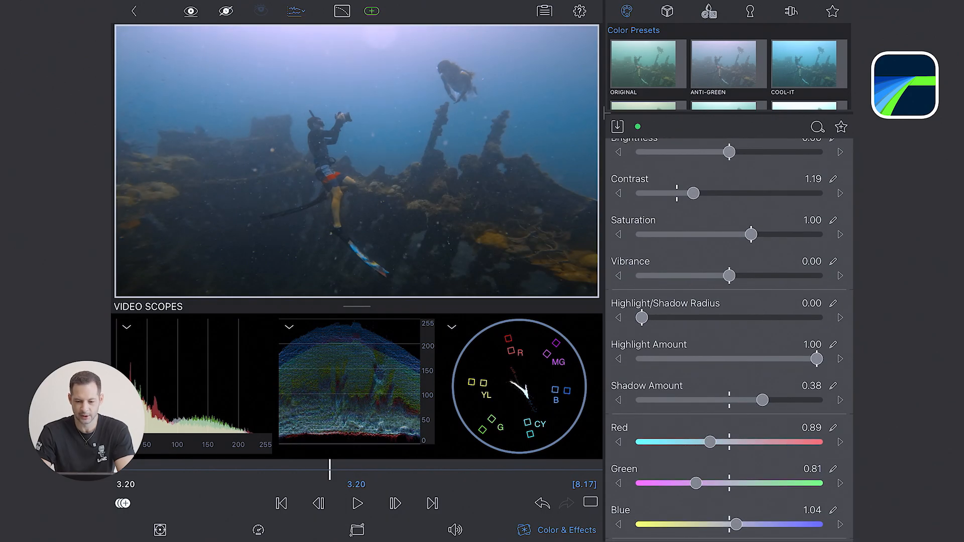
left_click_drag(731, 275, 723, 275)
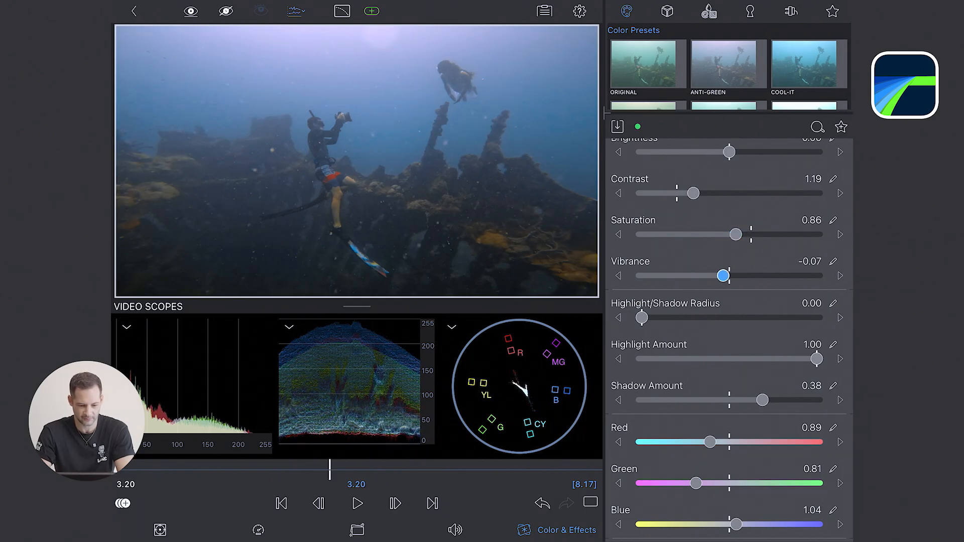
left_click_drag(722, 276, 695, 276)
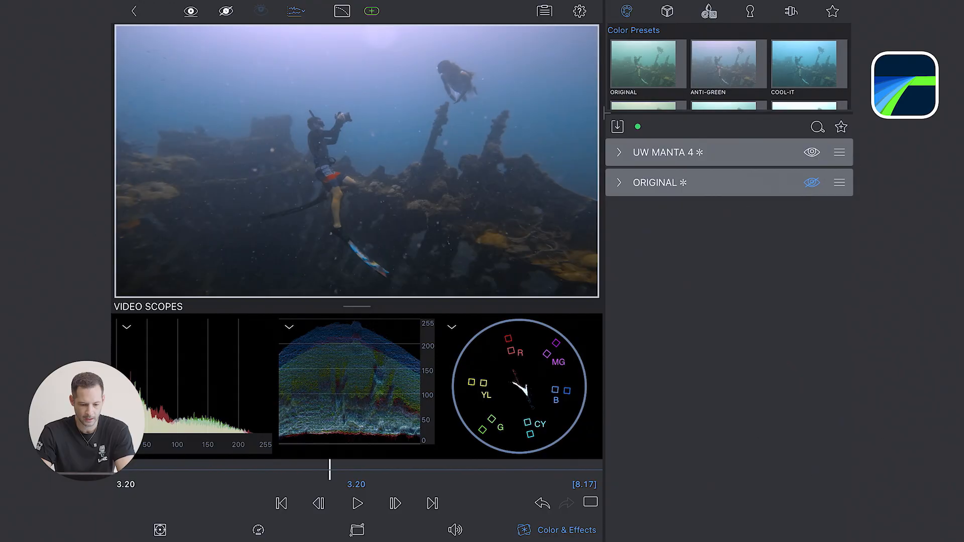
Add the Sharp 1X effect to the wreck clip and raise its sharpness strength
left_click(714, 11)
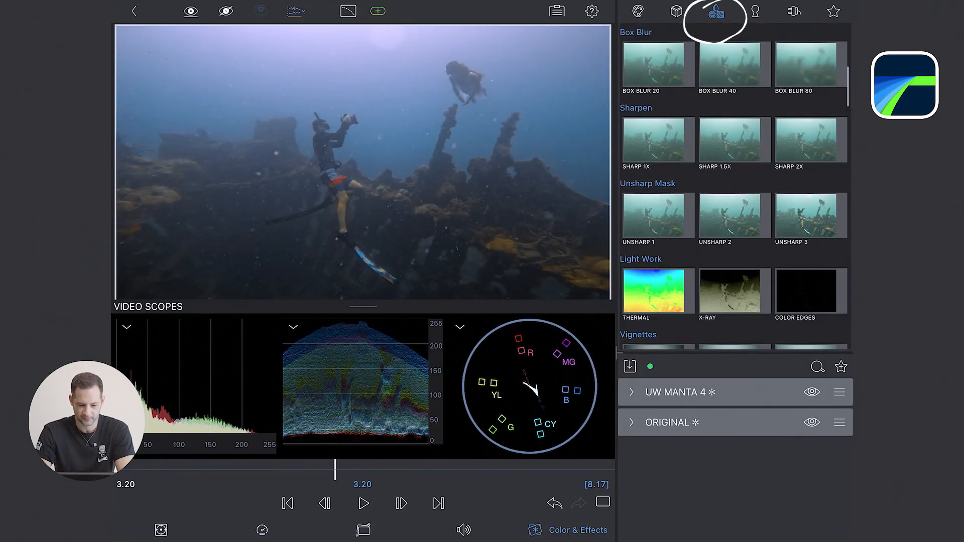
left_click(656, 140)
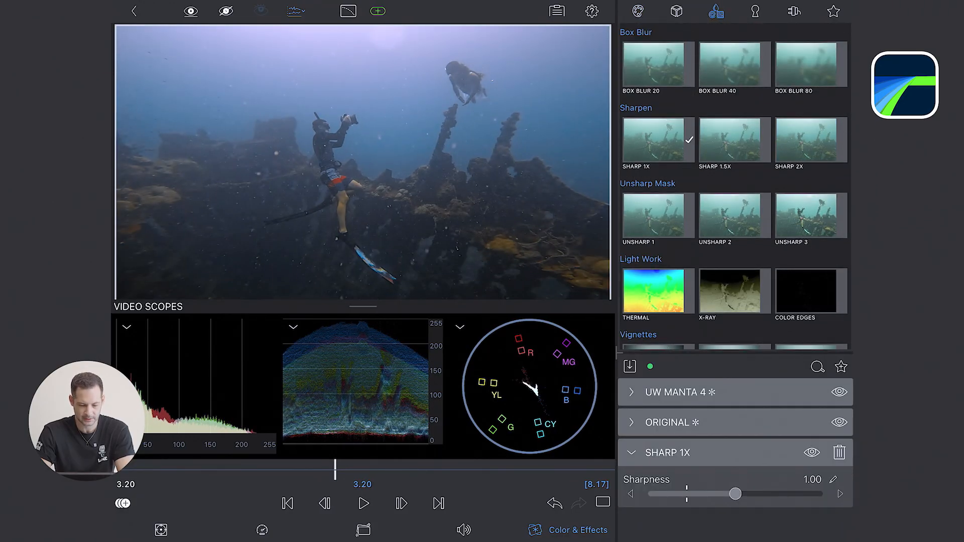
left_click_drag(736, 494, 709, 276)
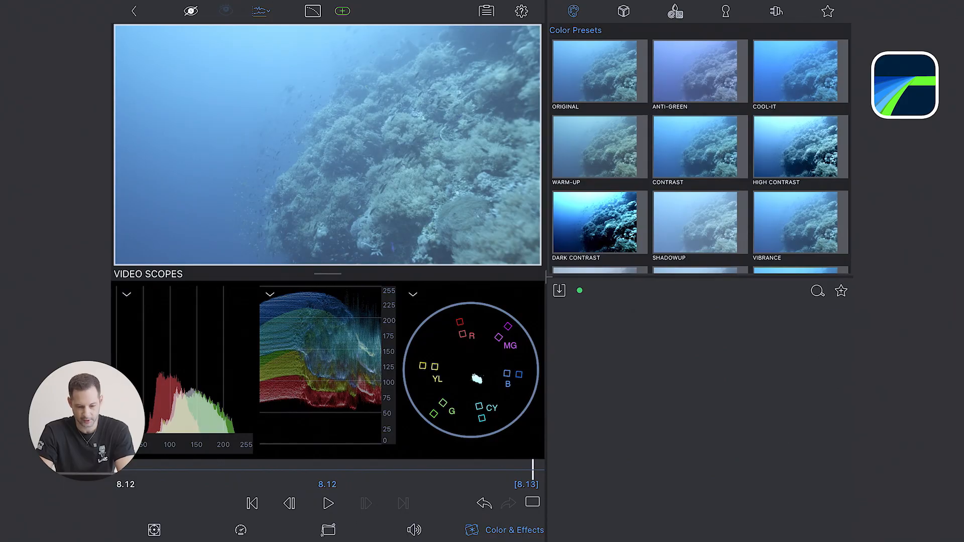
Browse the reef clip's User LUT library thumbnails without applying one
left_click(622, 11)
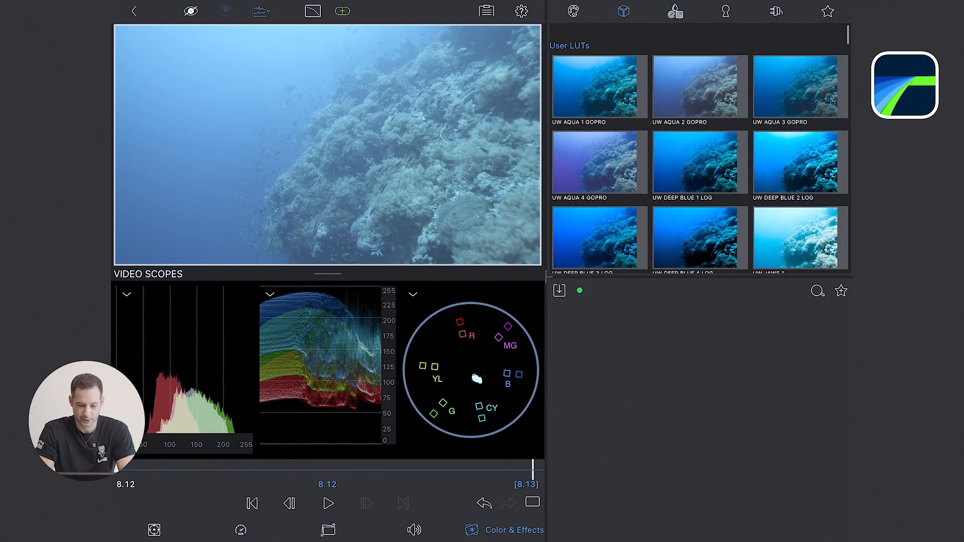
scroll("down", 3)
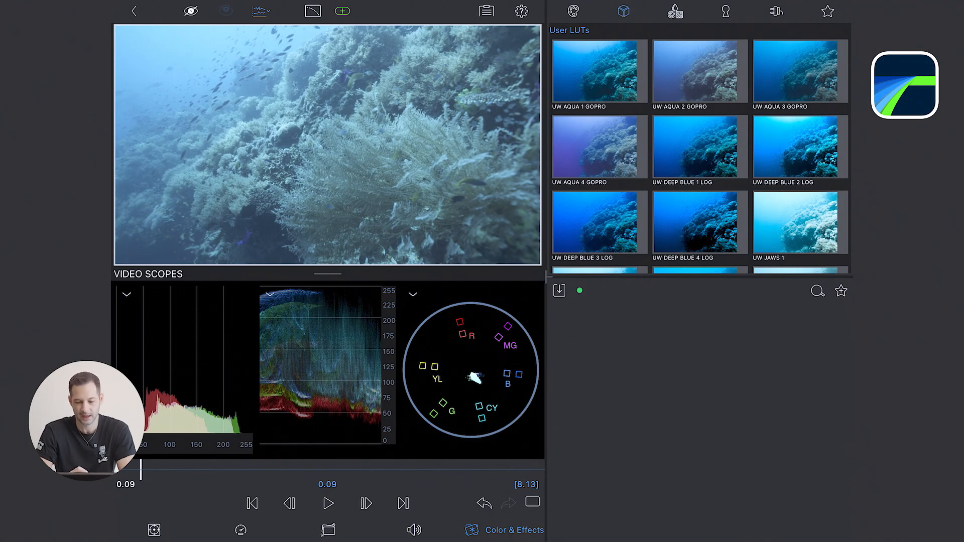
scroll("down", 3)
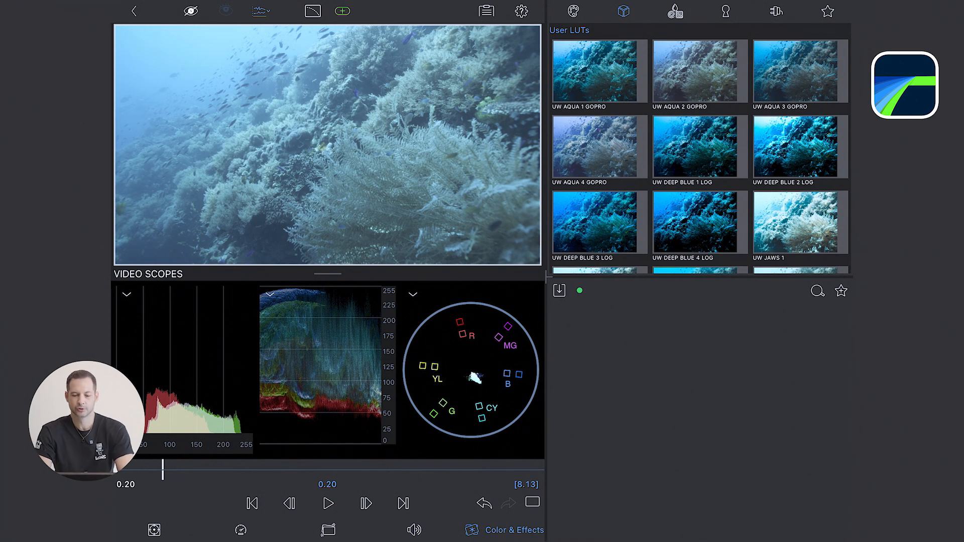
Try UW Aqua 2, Aqua 3 and Thalassa 1 on the reef clip before settling on UW Turtle 1
left_click(699, 72)
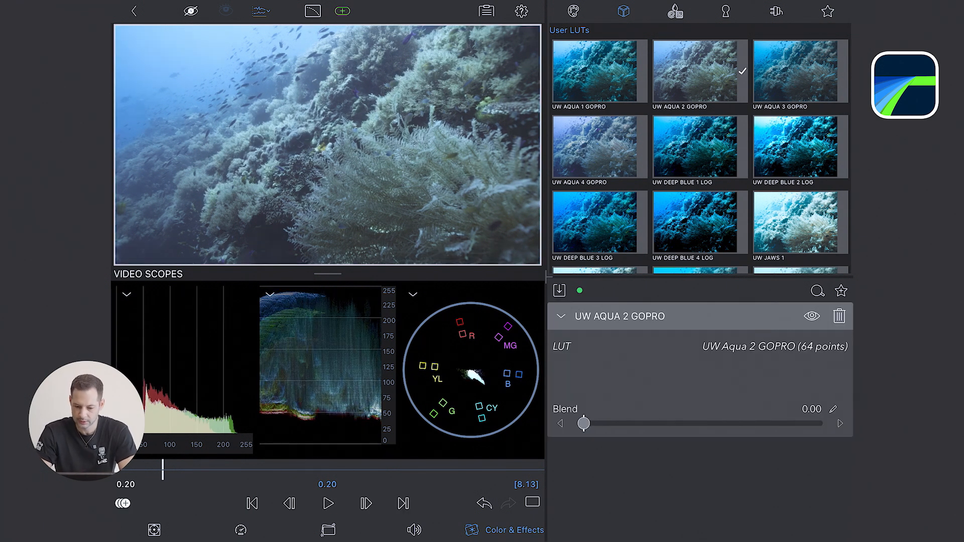
left_click(801, 72)
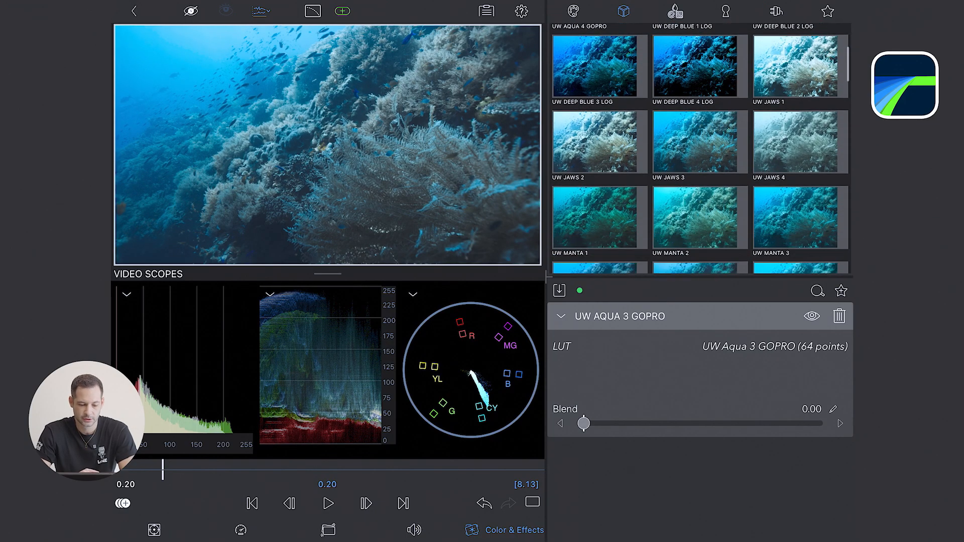
scroll("down", 3)
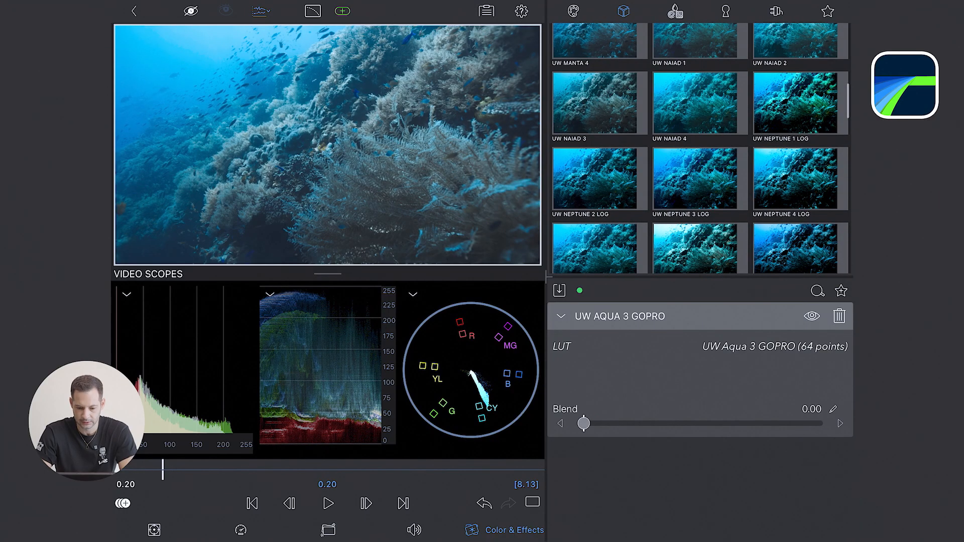
scroll("down", 3)
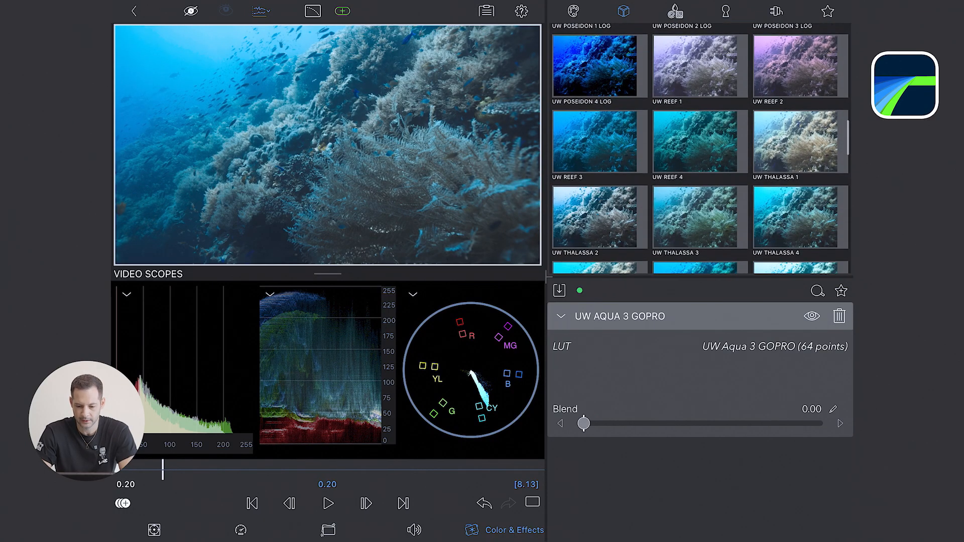
scroll("down", 3)
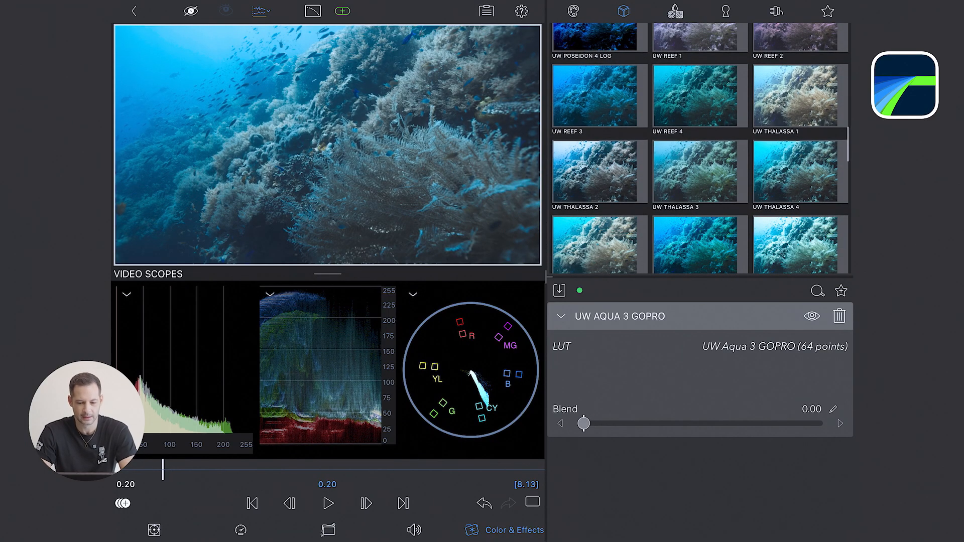
left_click(800, 95)
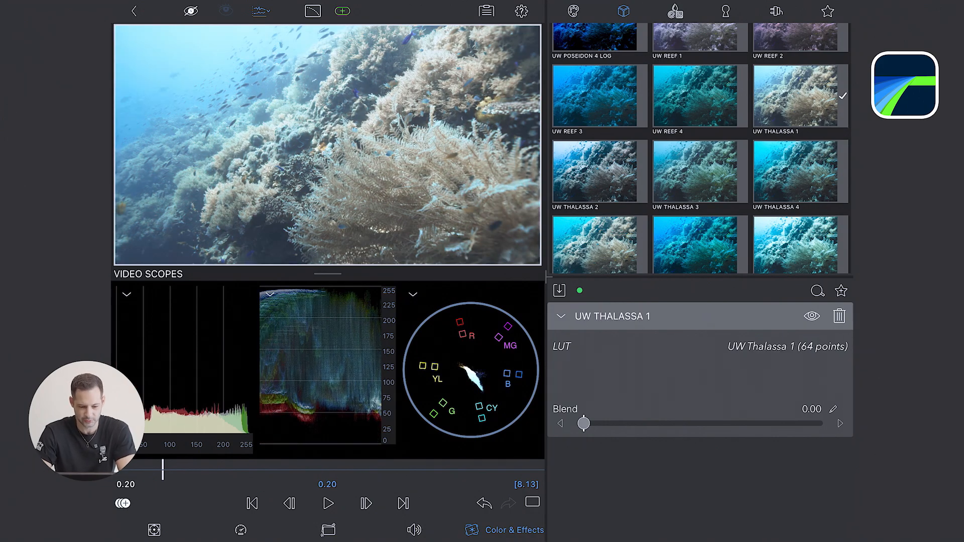
scroll("down", 3)
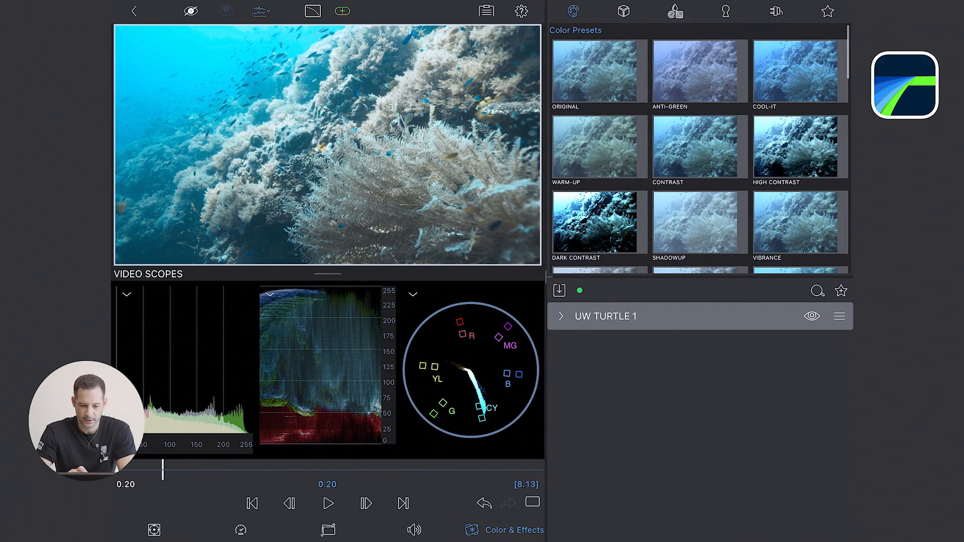
Add an Original colour adjustment and set its Highlight Amount to about 0.81
left_click(598, 71)
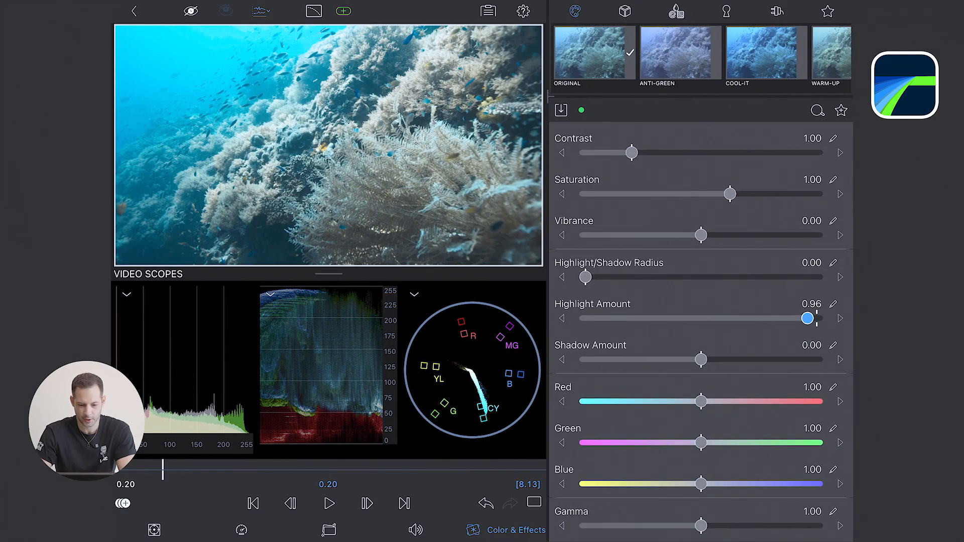
left_click_drag(809, 318, 727, 319)
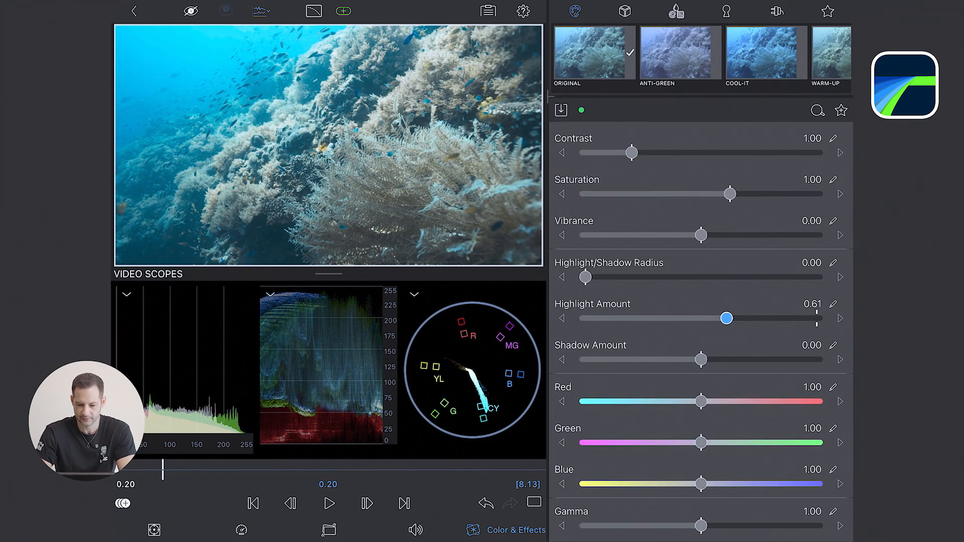
left_click_drag(727, 319, 816, 319)
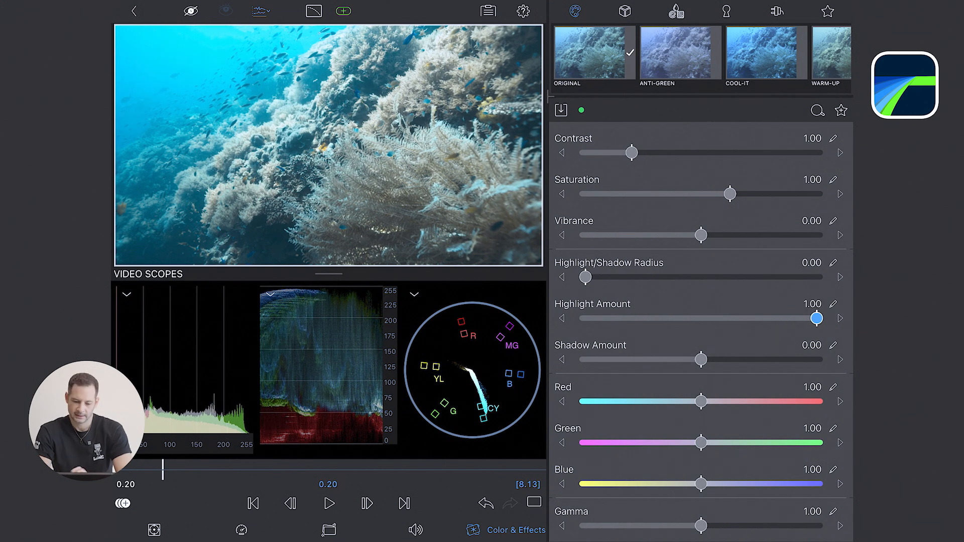
left_click_drag(835, 318, 774, 318)
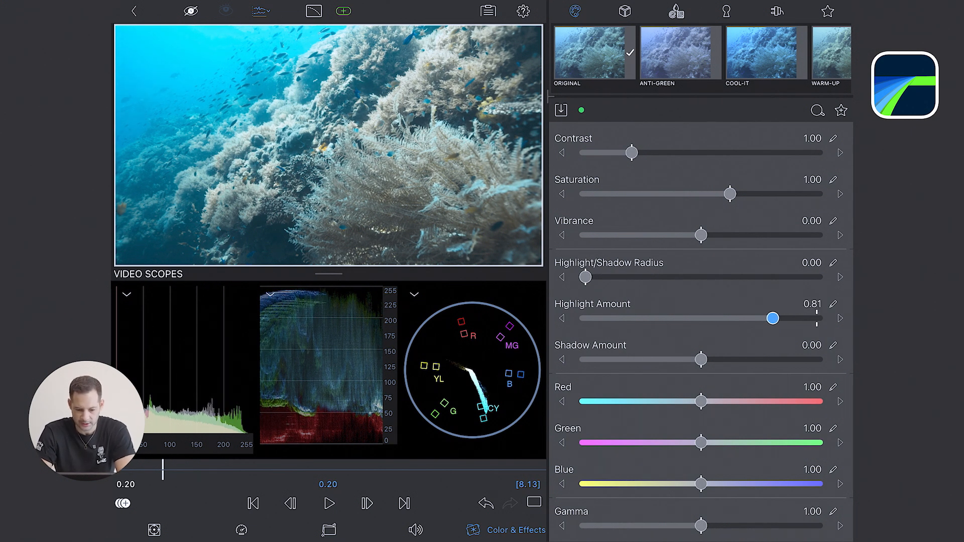
scroll("down", 3)
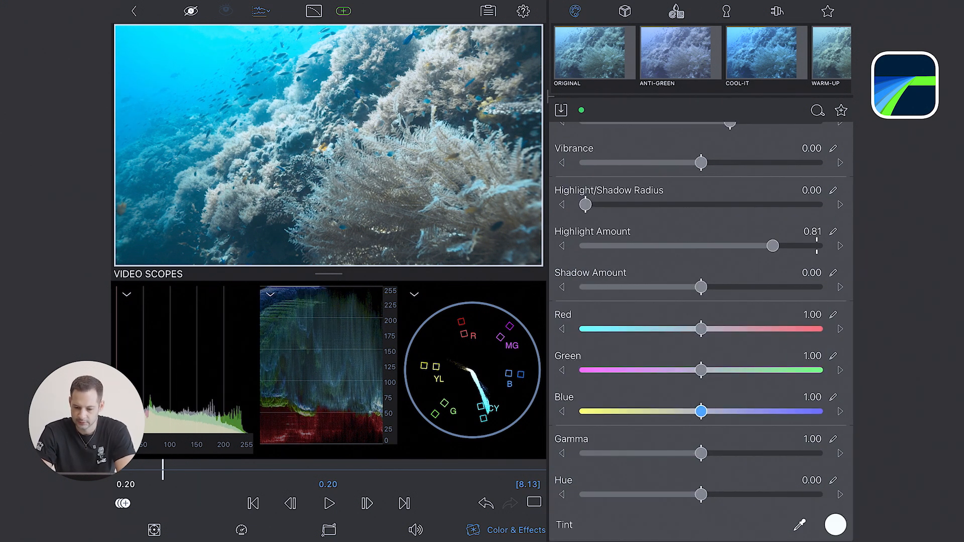
left_click_drag(701, 370, 684, 370)
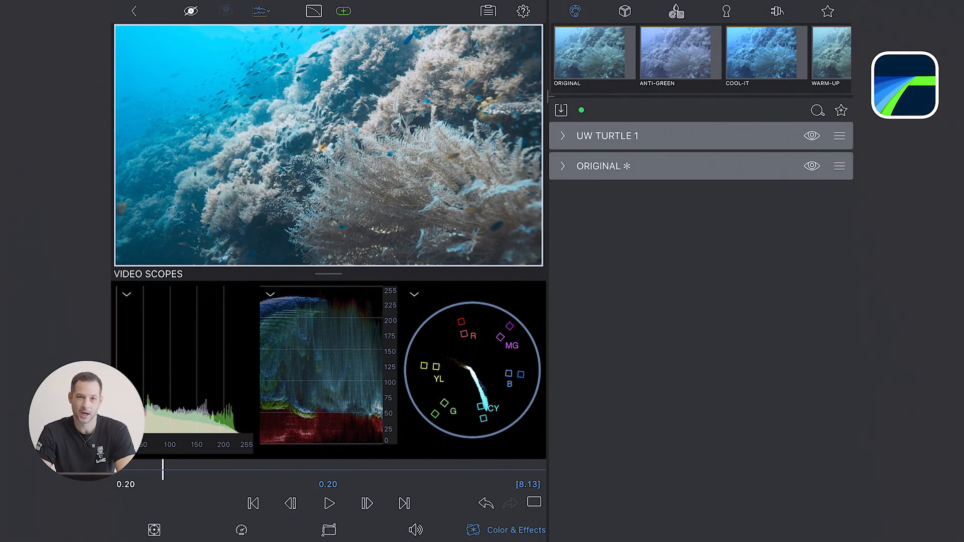
Review the grade, then add the UW Aqua 2 GoPro LUT blended down to about 0.42
left_click(328, 503)
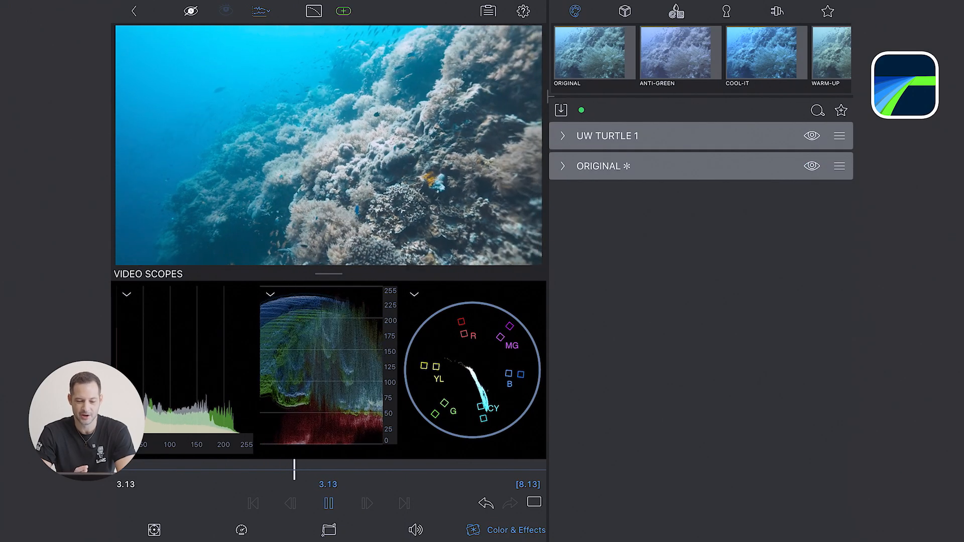
left_click(328, 504)
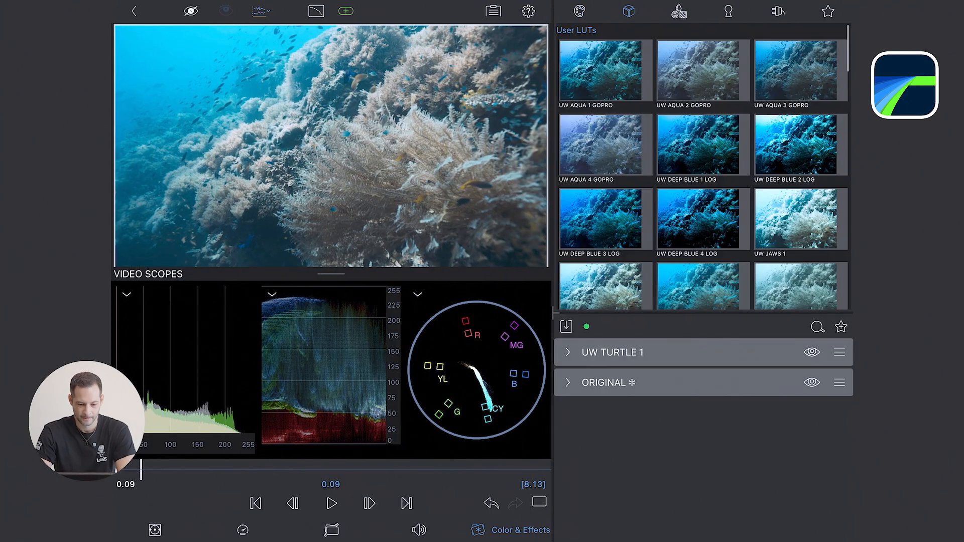
left_click(702, 70)
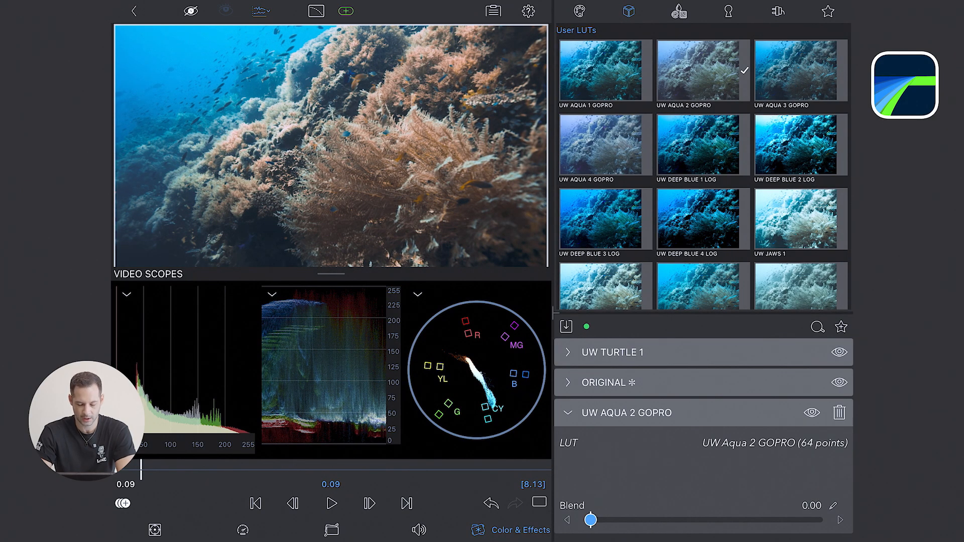
left_click_drag(590, 521, 600, 520)
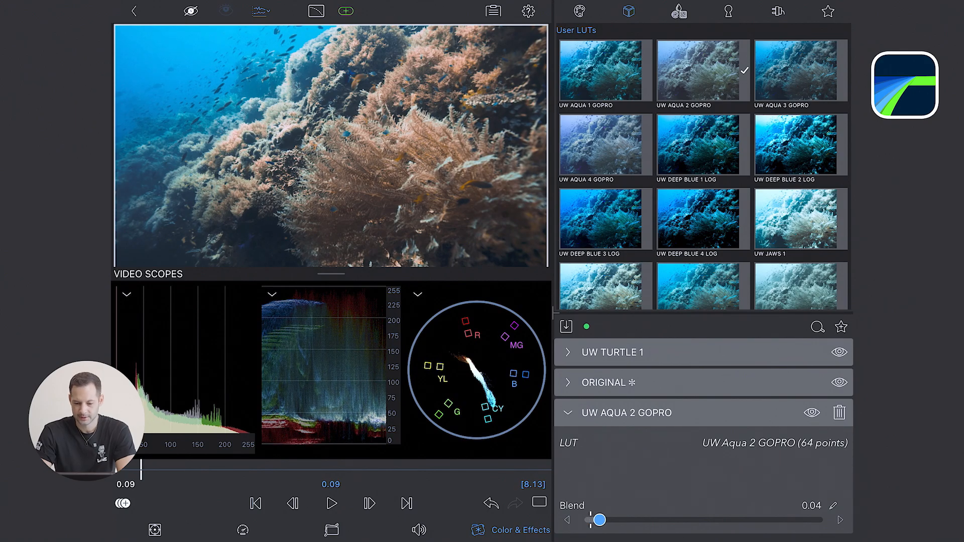
left_click_drag(600, 520, 591, 521)
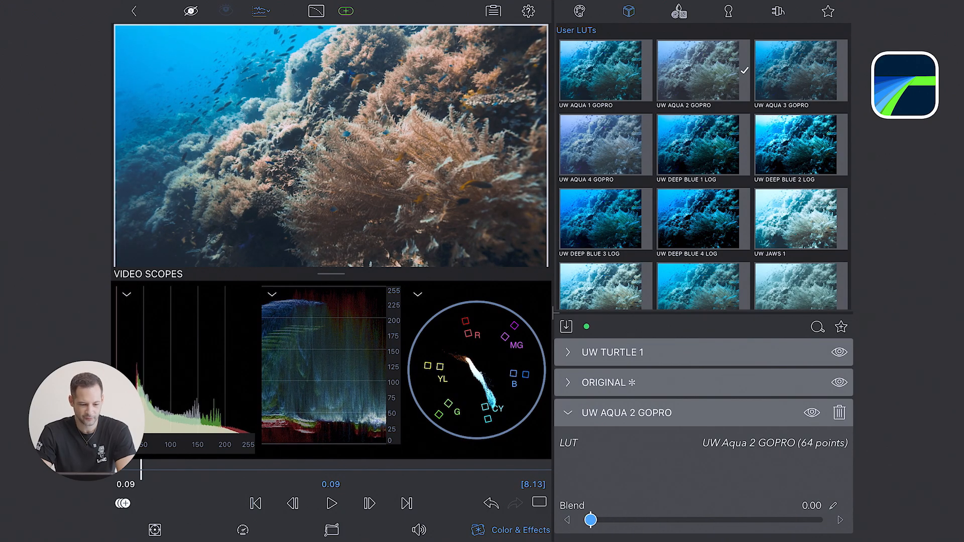
left_click_drag(591, 521, 746, 520)
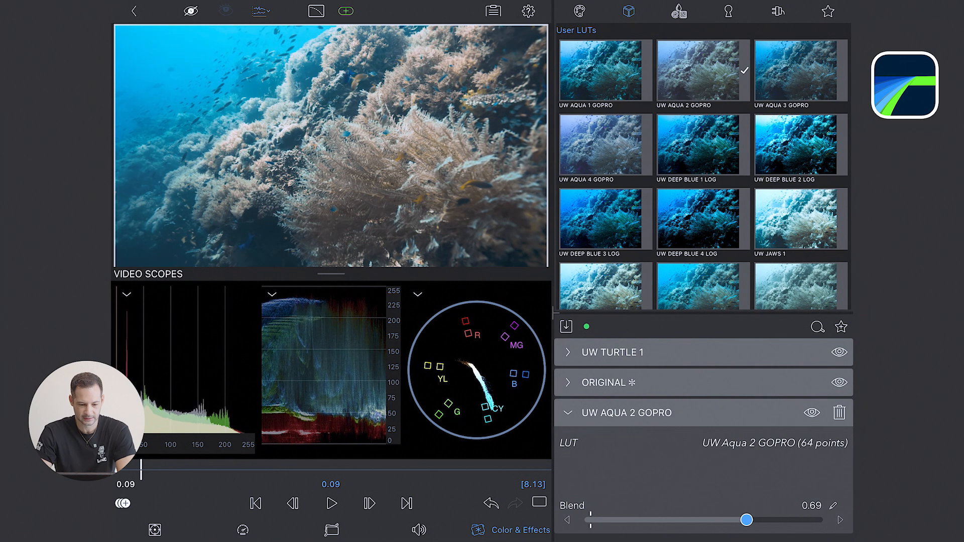
left_click_drag(747, 520, 686, 520)
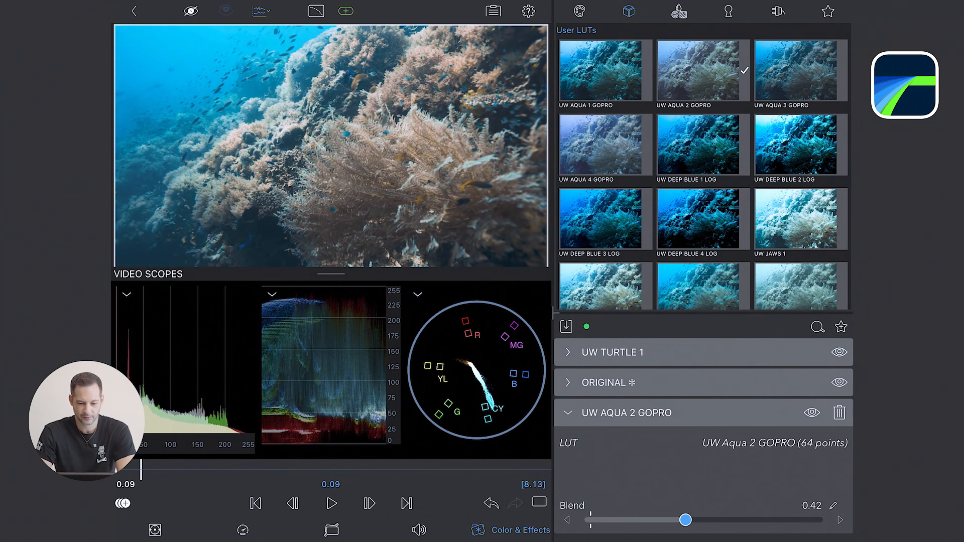
left_click_drag(686, 520, 710, 520)
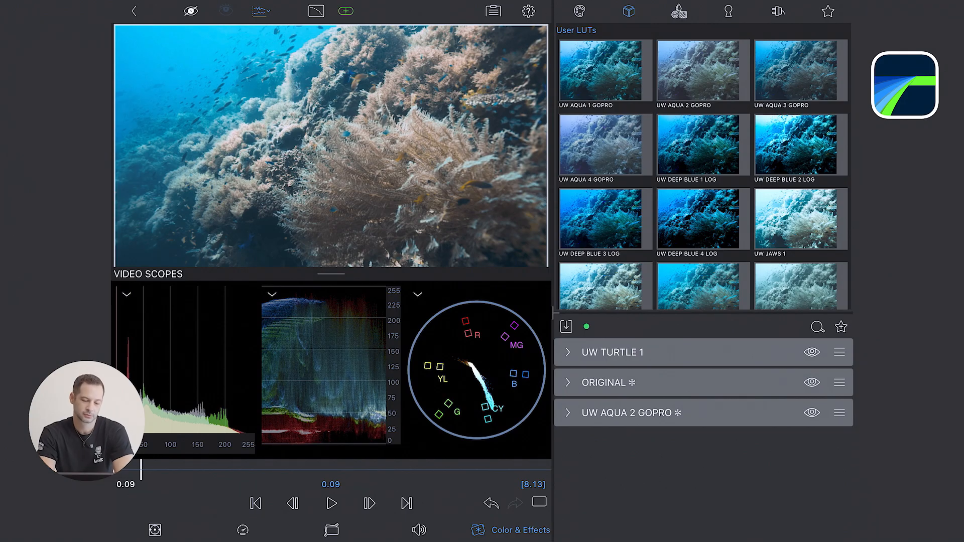
Hide the video scopes for a larger preview and move on to the fish-filled reef clip
left_click(260, 12)
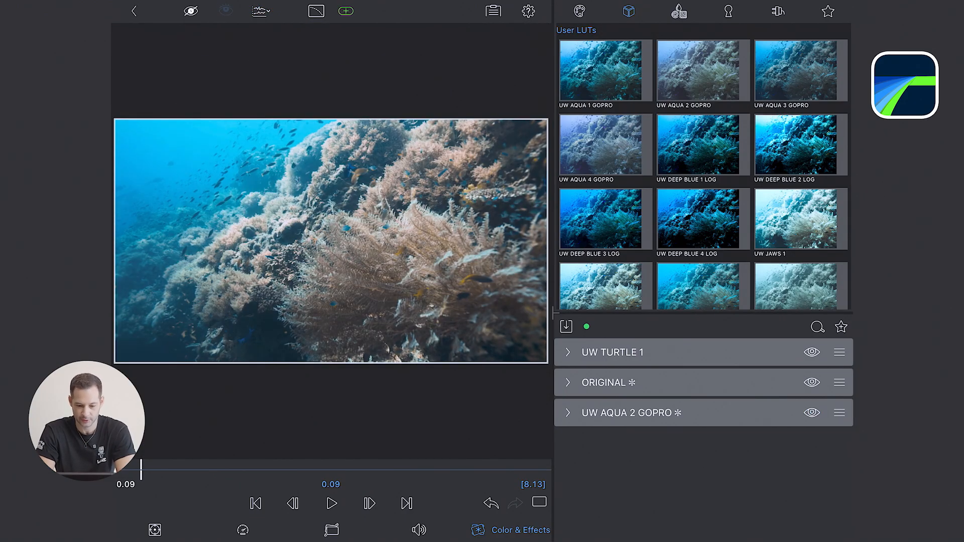
left_click(811, 382)
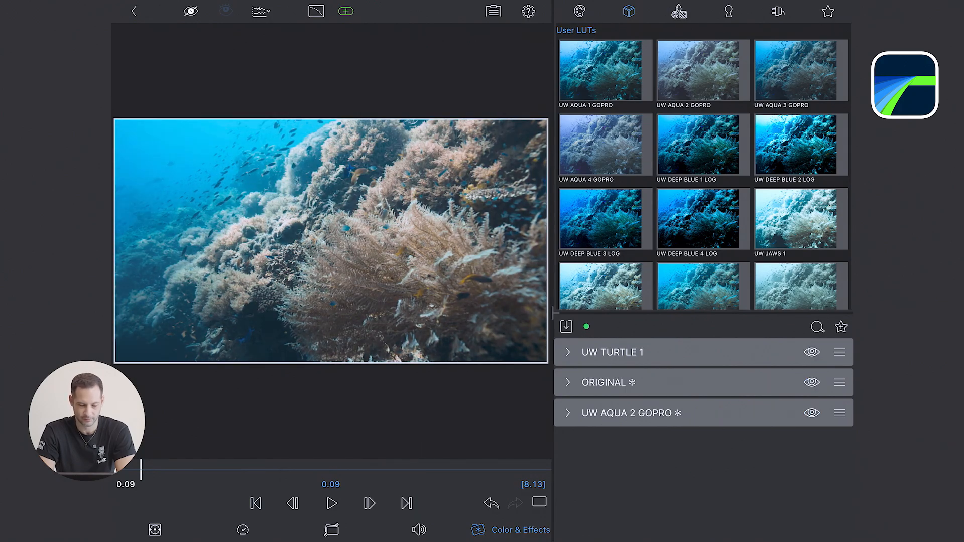
left_click(259, 11)
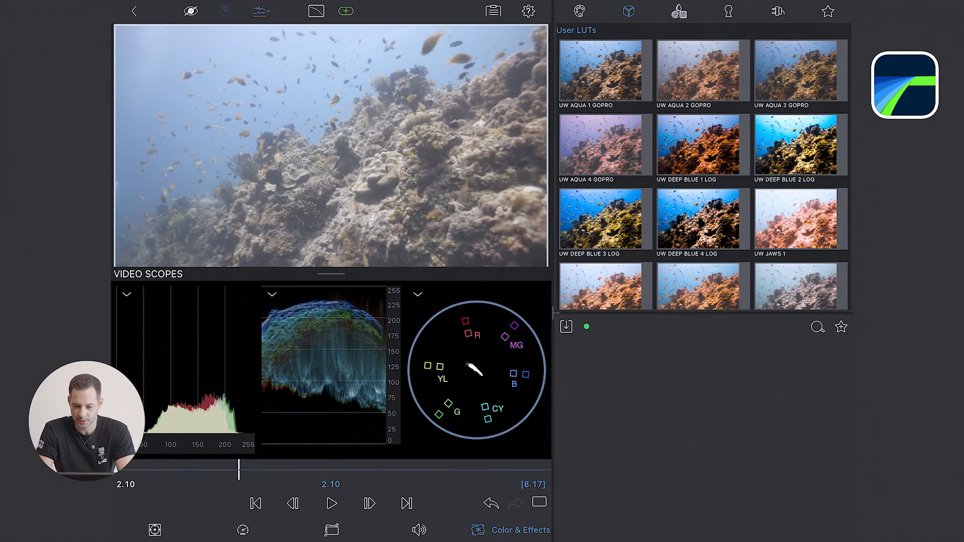
Try UW Aqua 1, Aqua 3, Manta 3 and Manta 4, keep UW Manta 3 and collapse it
left_click(604, 70)
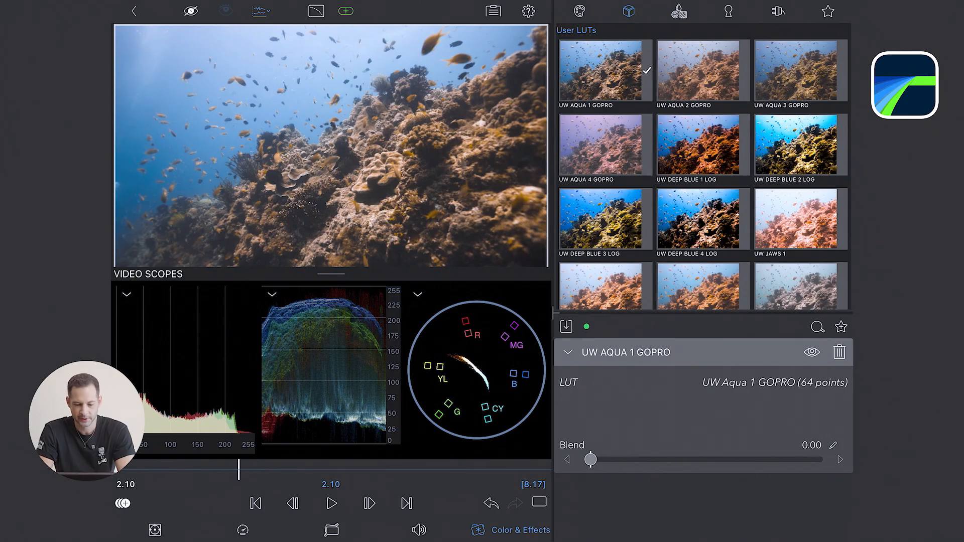
left_click(800, 70)
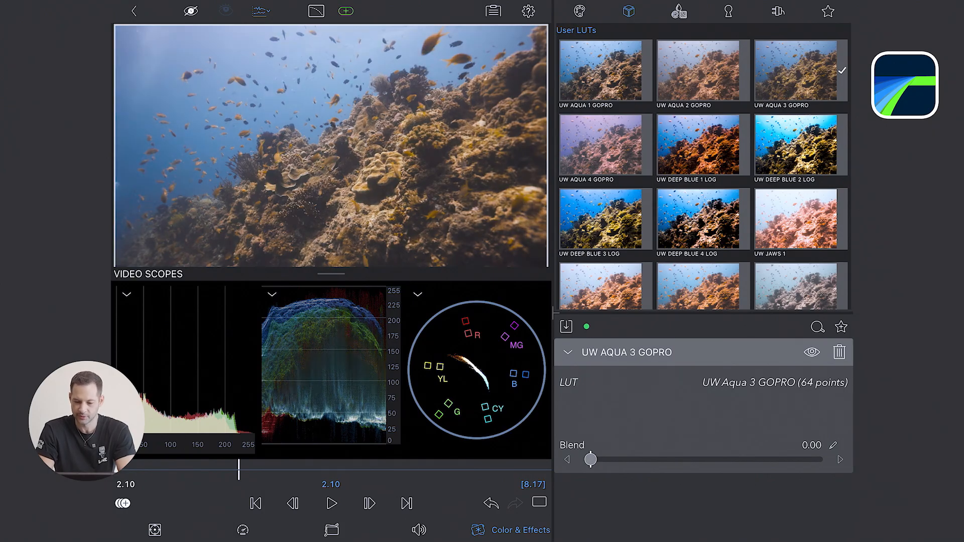
scroll("down", 3)
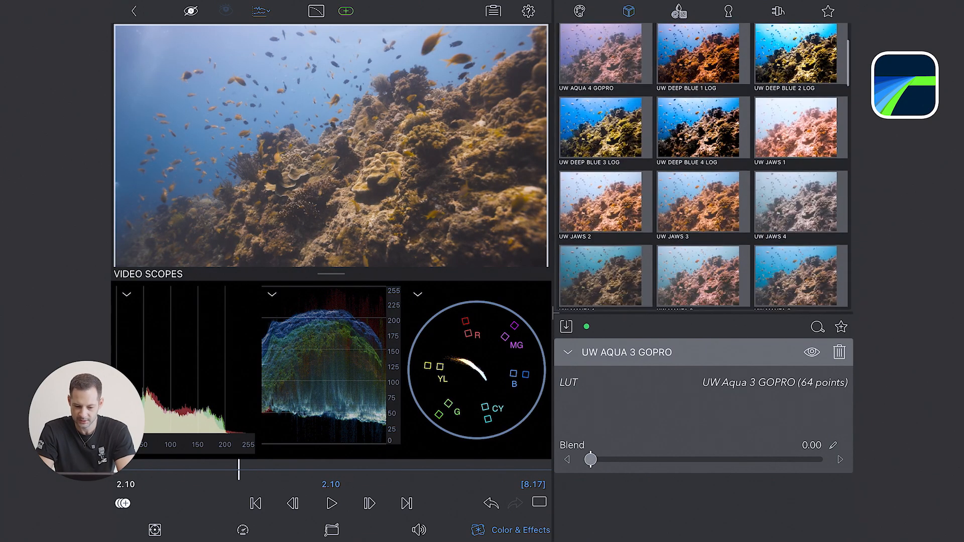
scroll("down", 3)
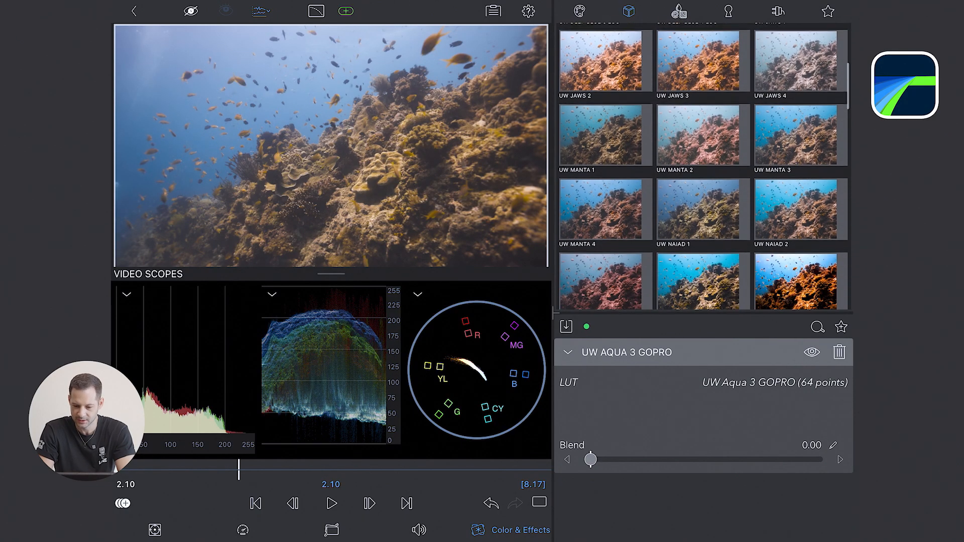
left_click(800, 133)
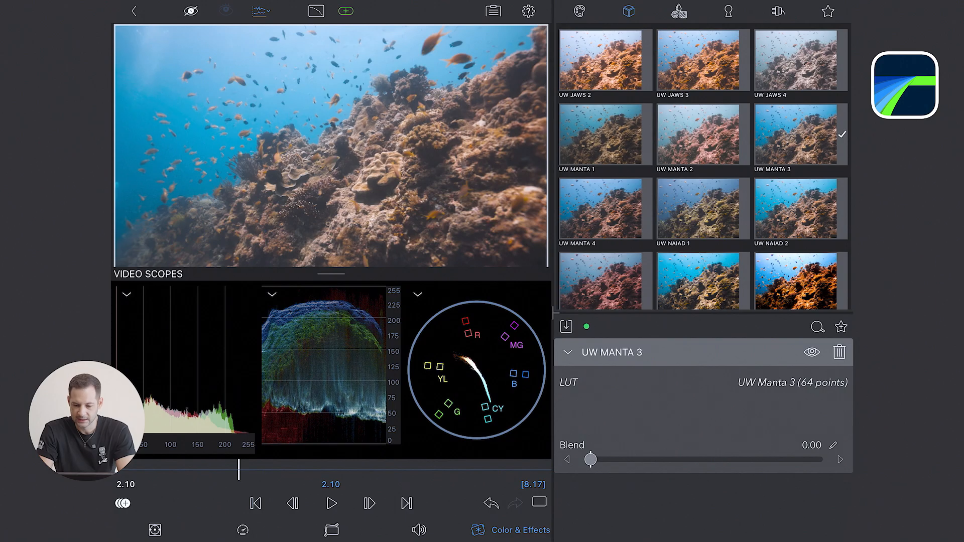
left_click(603, 209)
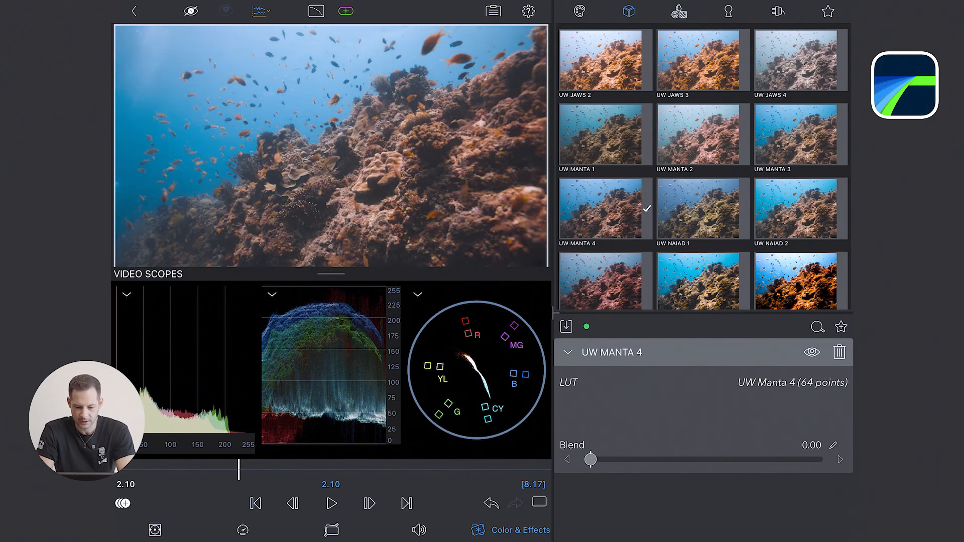
left_click(800, 134)
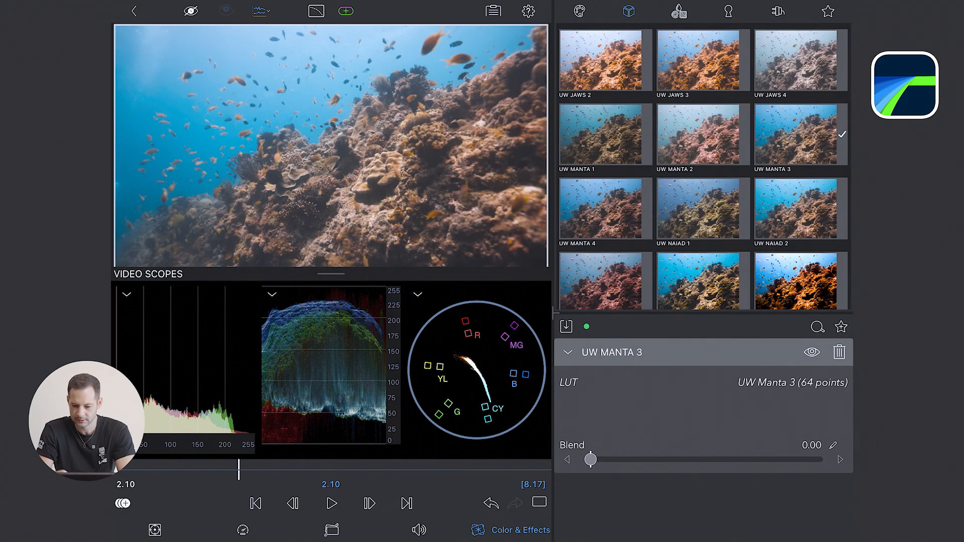
left_click(567, 353)
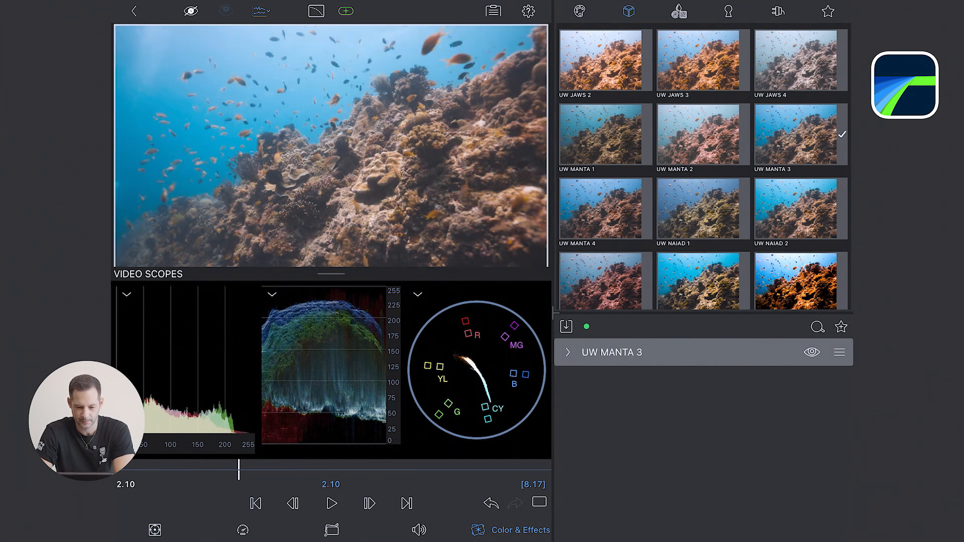
Review the clip, add an Original adjustment and raise gamma and saturation to about 1.13
left_click(331, 503)
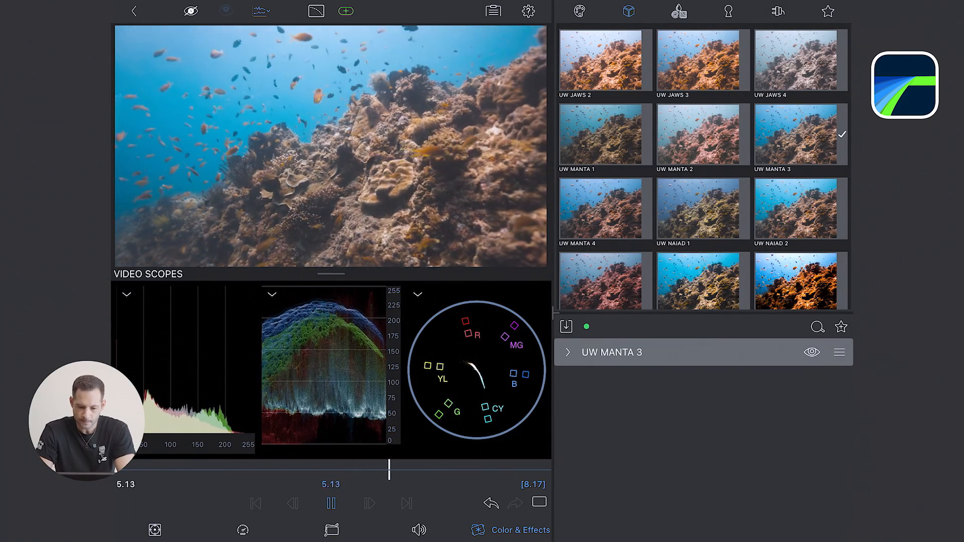
left_click(330, 503)
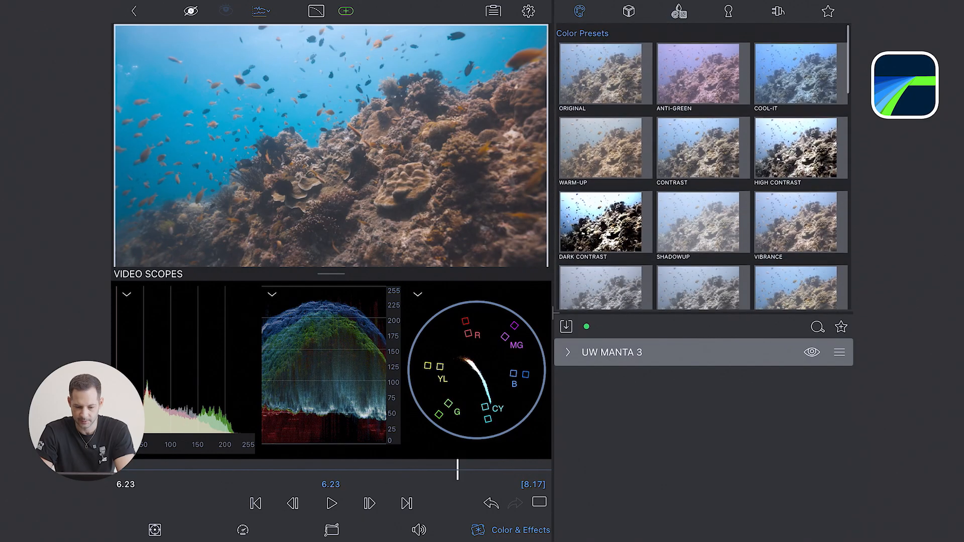
left_click(604, 73)
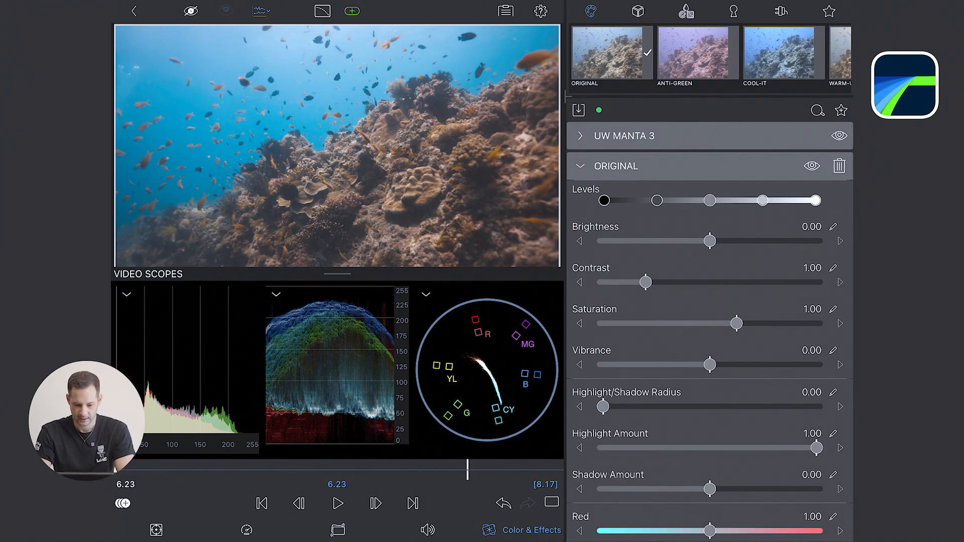
scroll("down", 3)
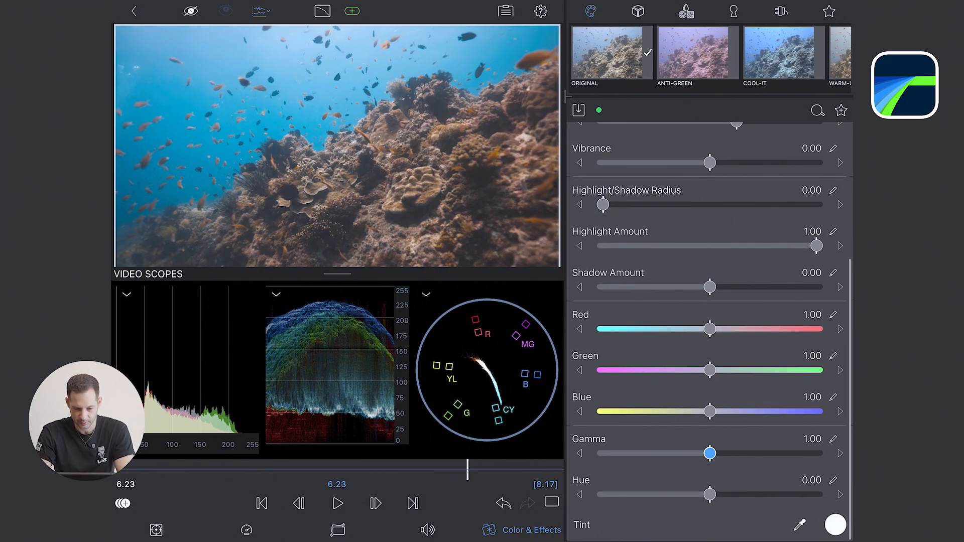
left_click_drag(711, 453, 729, 453)
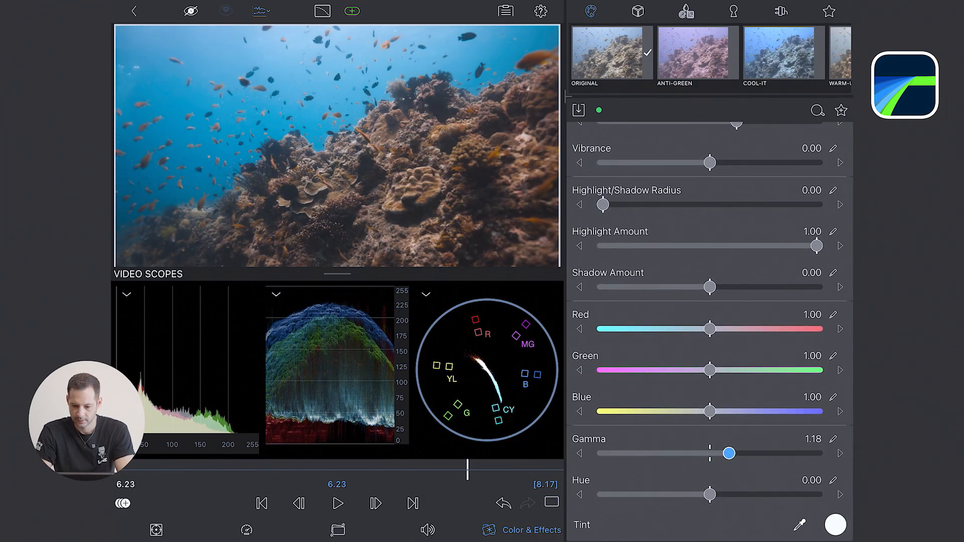
left_click_drag(729, 453, 728, 453)
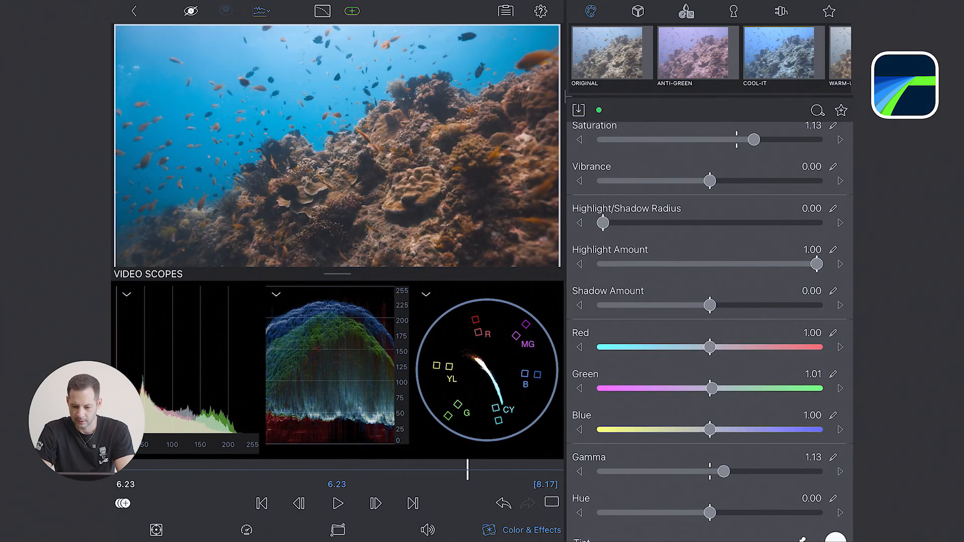
Warm the reef by boosting green to 1.01 and red to 1.25
left_click_drag(709, 346, 744, 347)
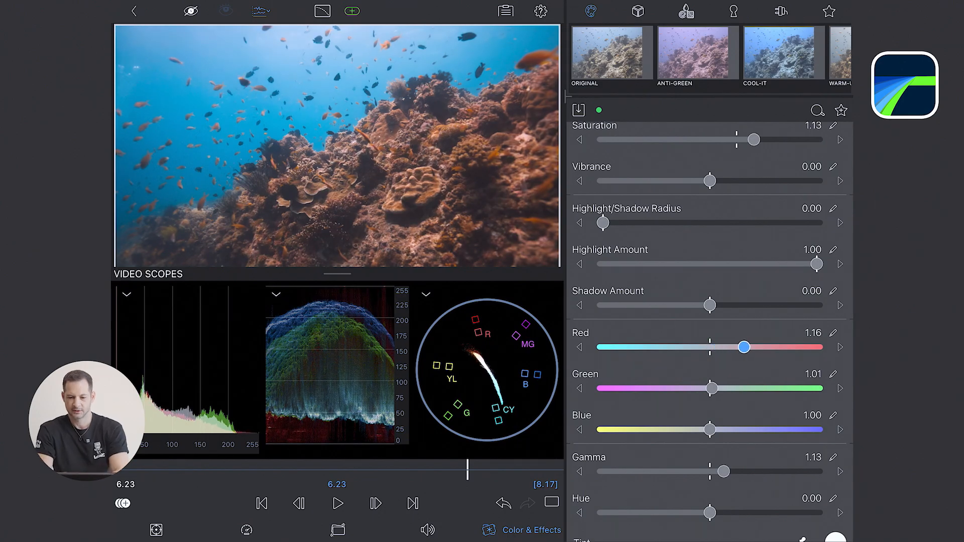
left_click_drag(744, 347, 763, 346)
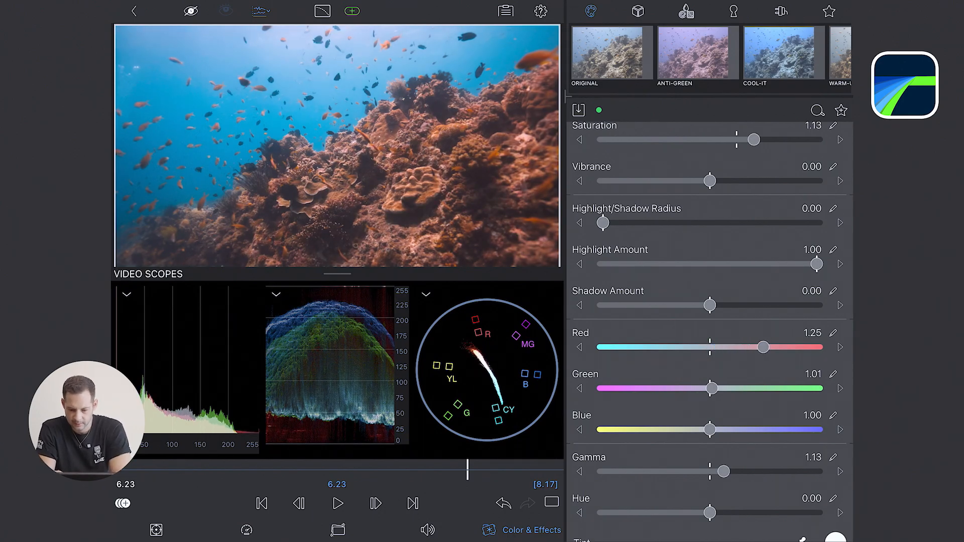
left_click_drag(763, 347, 779, 347)
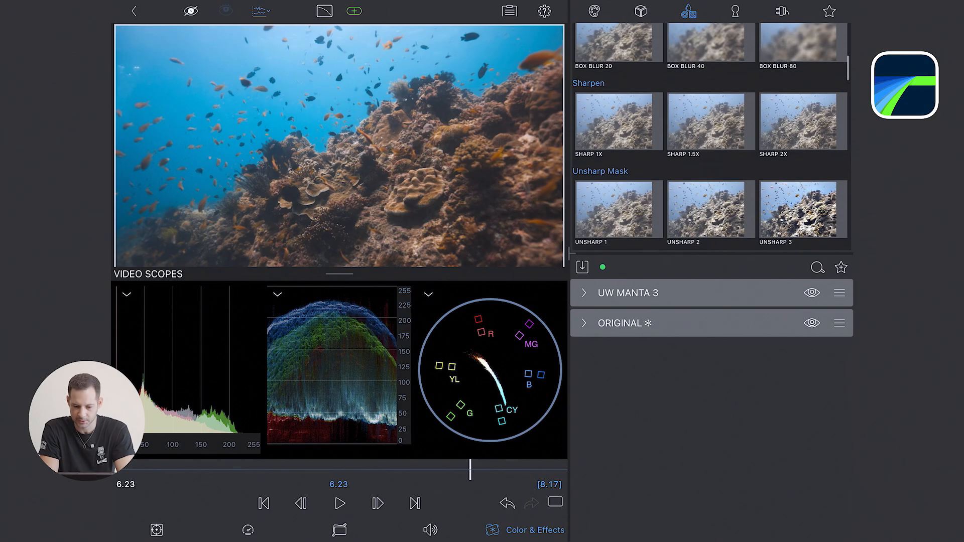
Select the mermaid clip for colour grading on the Color Presets tab
left_click(618, 121)
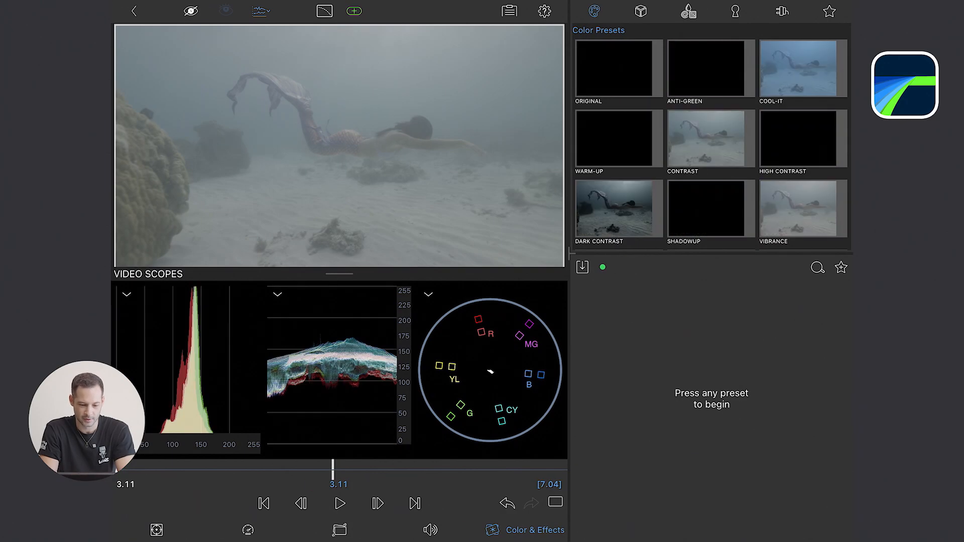
Slow the mermaid clip to 0.40x speed
left_click(247, 529)
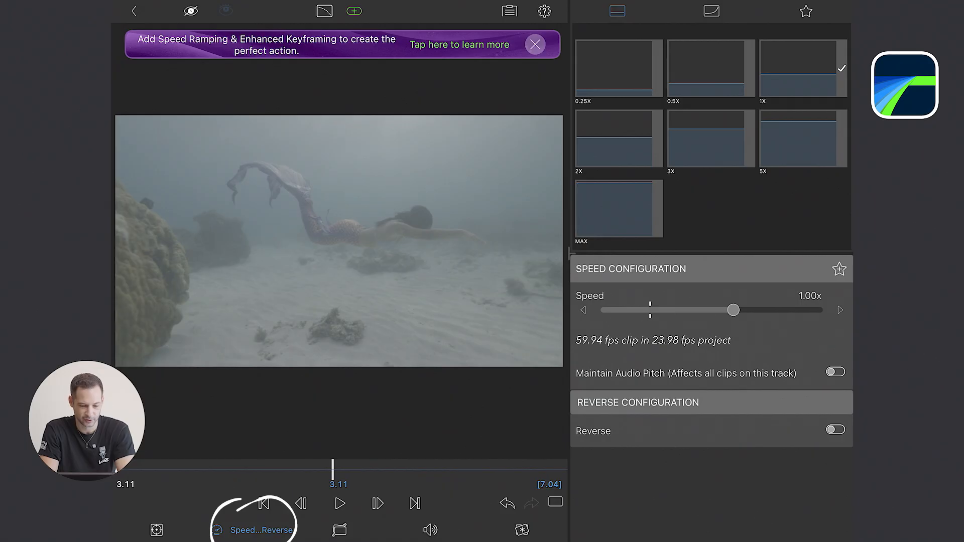
left_click_drag(732, 310, 654, 310)
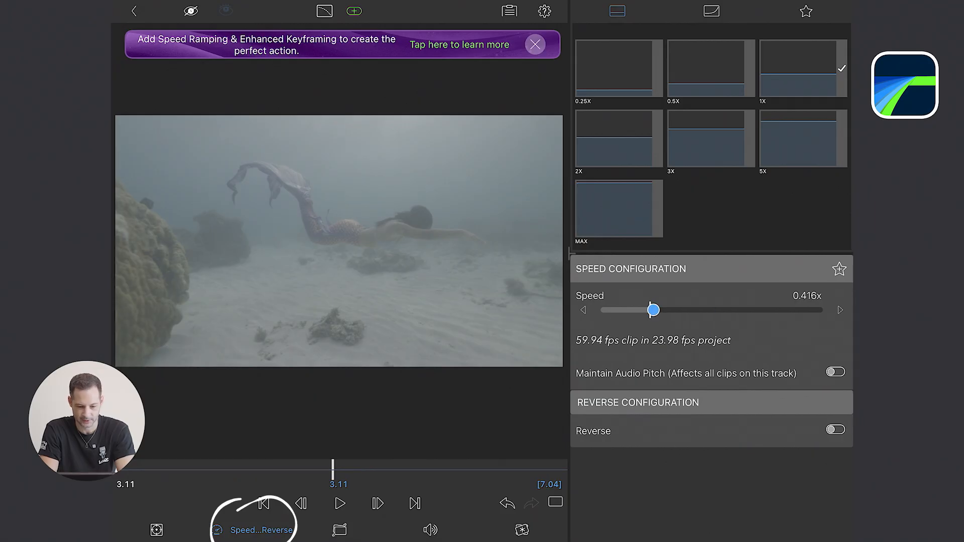
left_click_drag(654, 310, 651, 310)
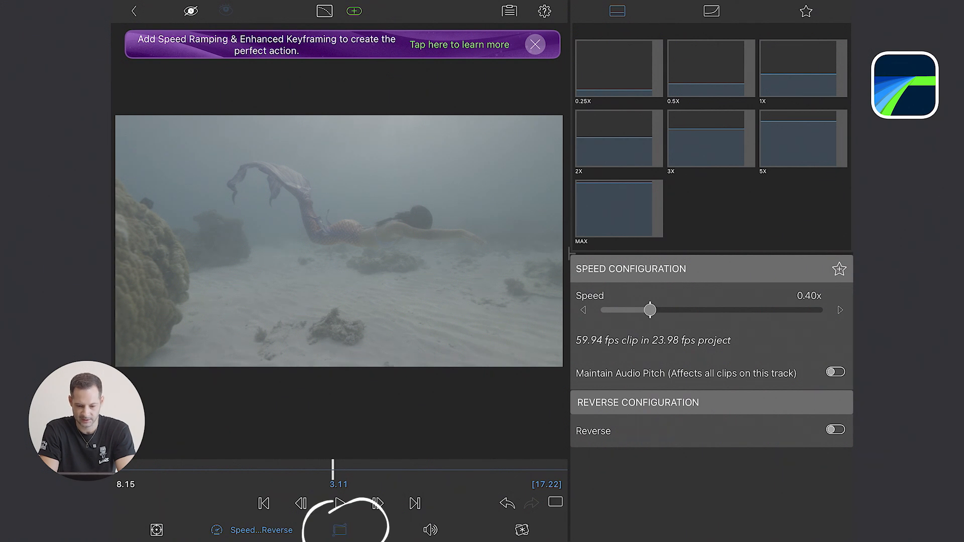
Apply Medium stabilisation at 0.70 strength and return to Color & Effects
left_click(339, 529)
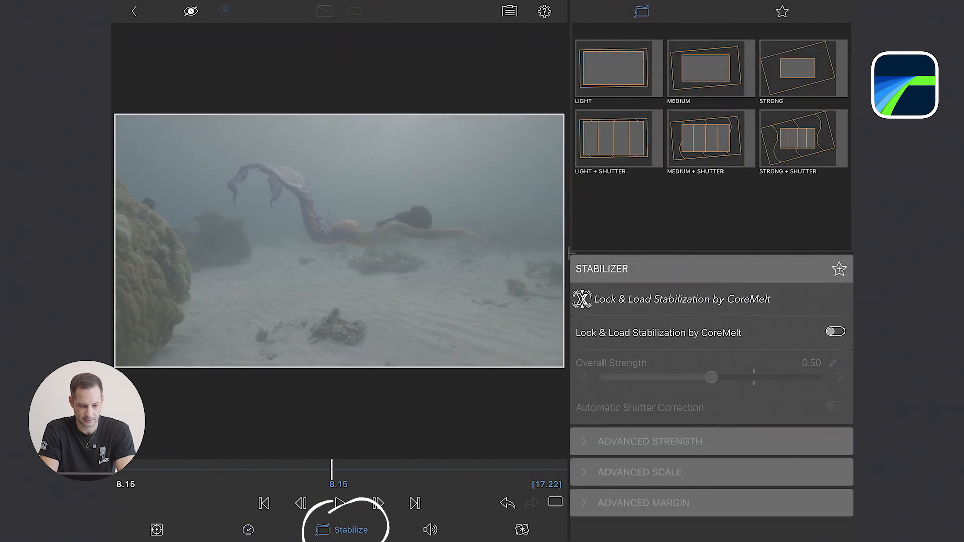
left_click(711, 69)
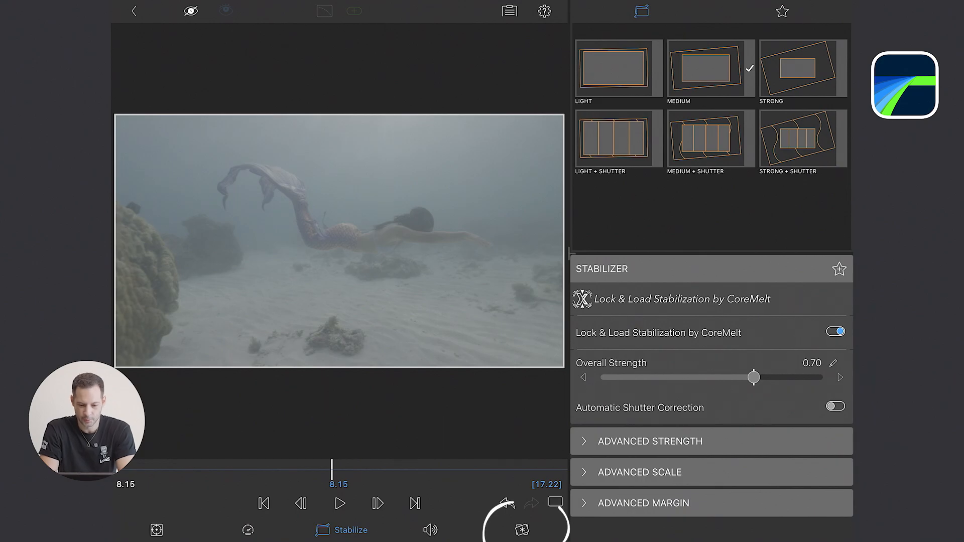
left_click(523, 530)
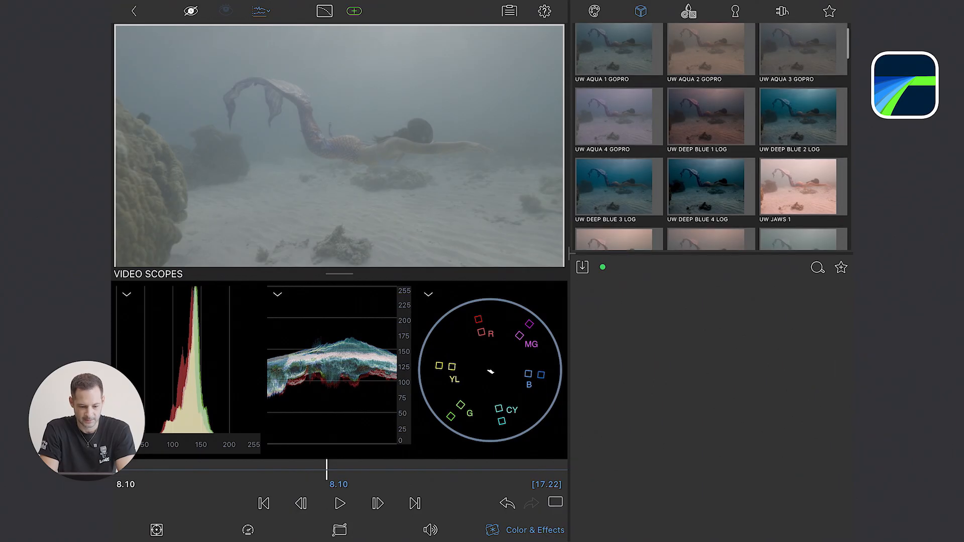
Scroll to the UW Neptune 1 LOG LUT, apply it and set its blend to 0.10
scroll("down", 3)
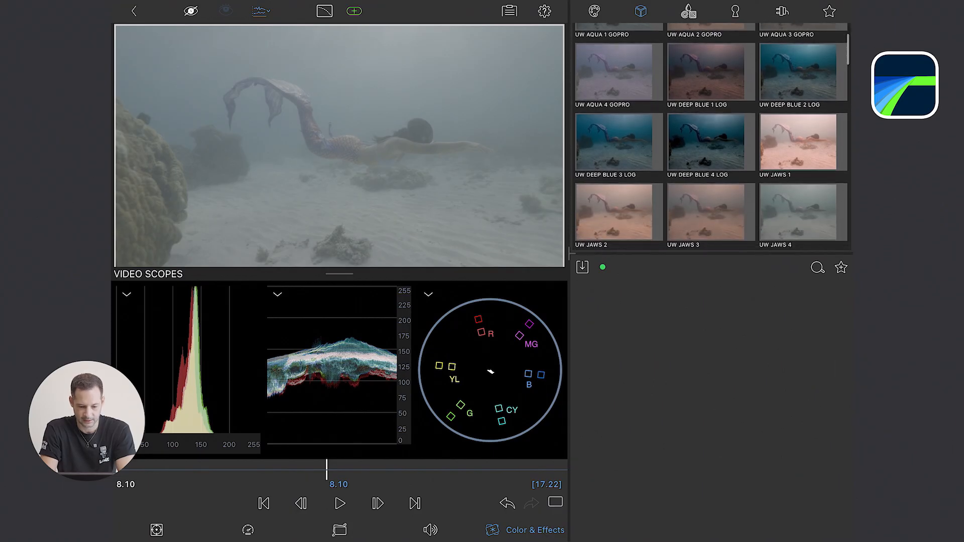
scroll("down", 3)
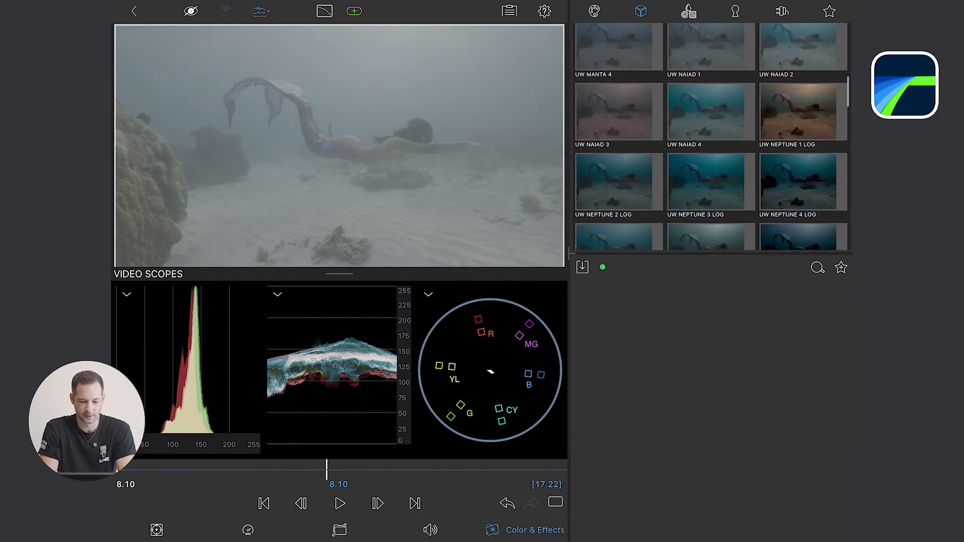
scroll("down", 3)
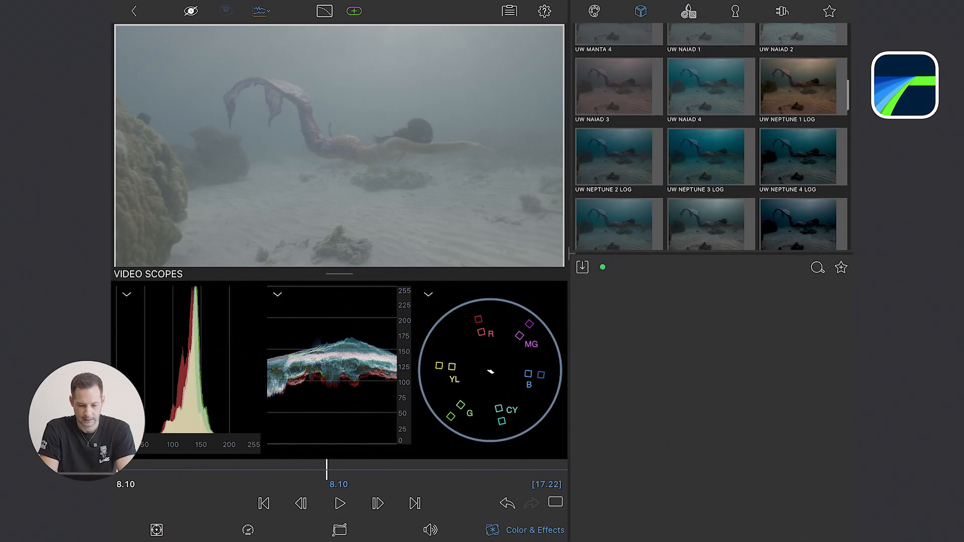
scroll("down", 3)
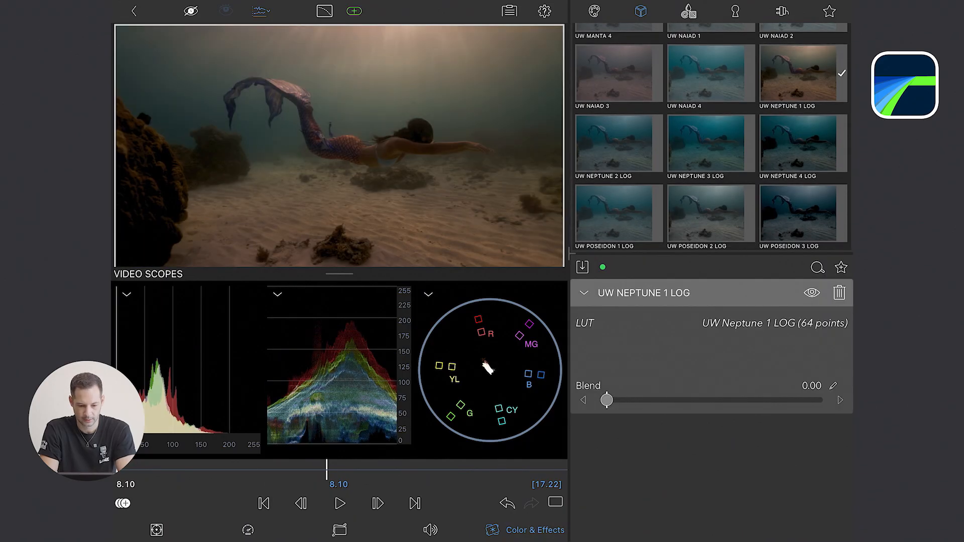
scroll("down", 3)
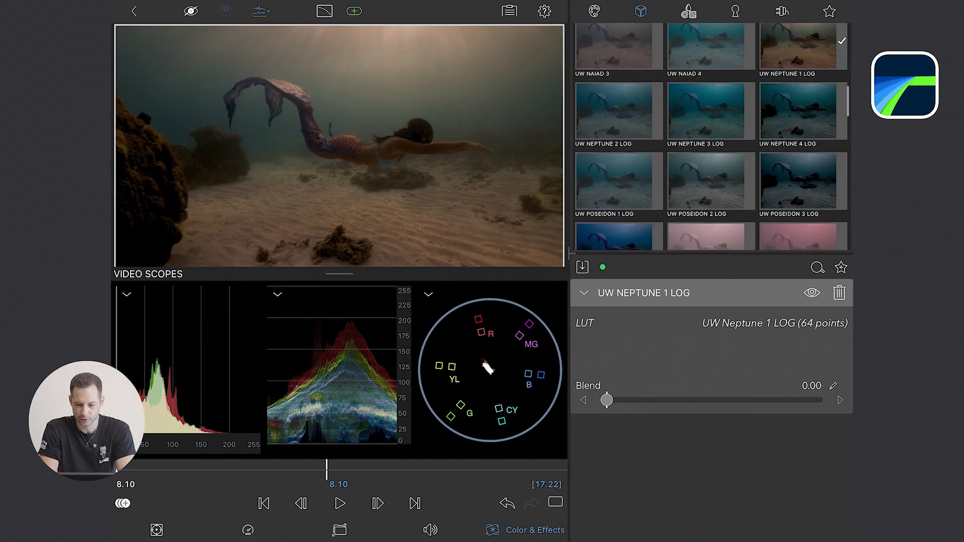
scroll("down", 3)
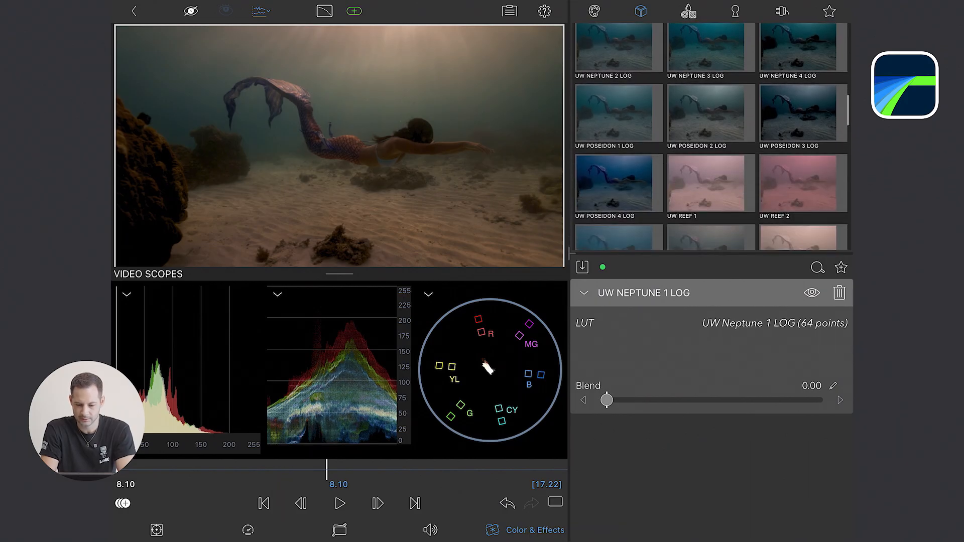
left_click_drag(607, 401, 628, 401)
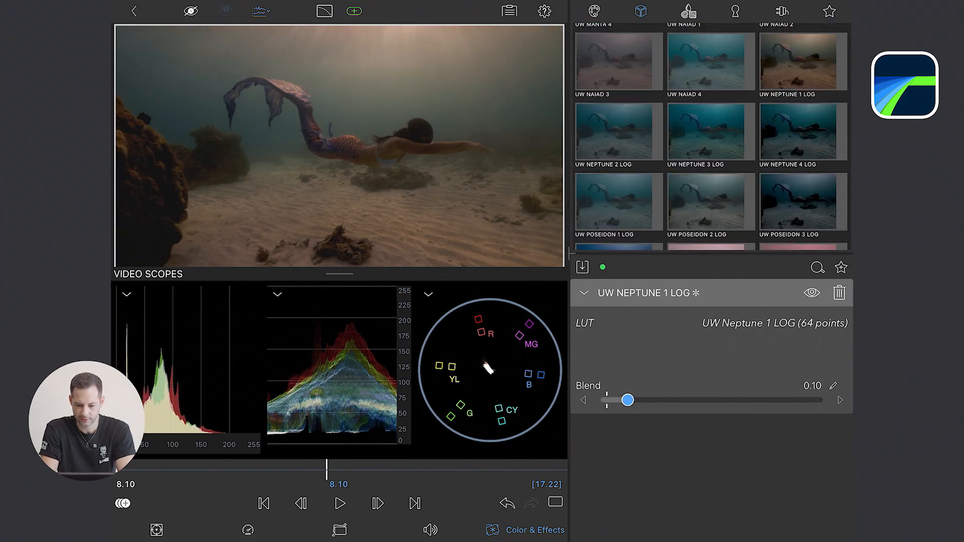
left_click_drag(627, 401, 665, 401)
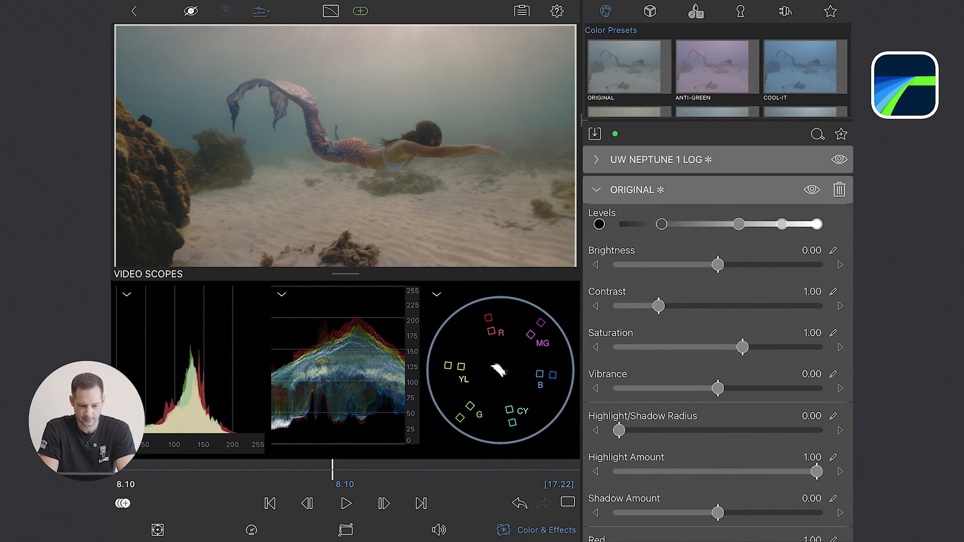
Adjust the mermaid clip's highlight levels, set contrast to 1.08 and boost blue to 1.14
left_click_drag(820, 224, 830, 224)
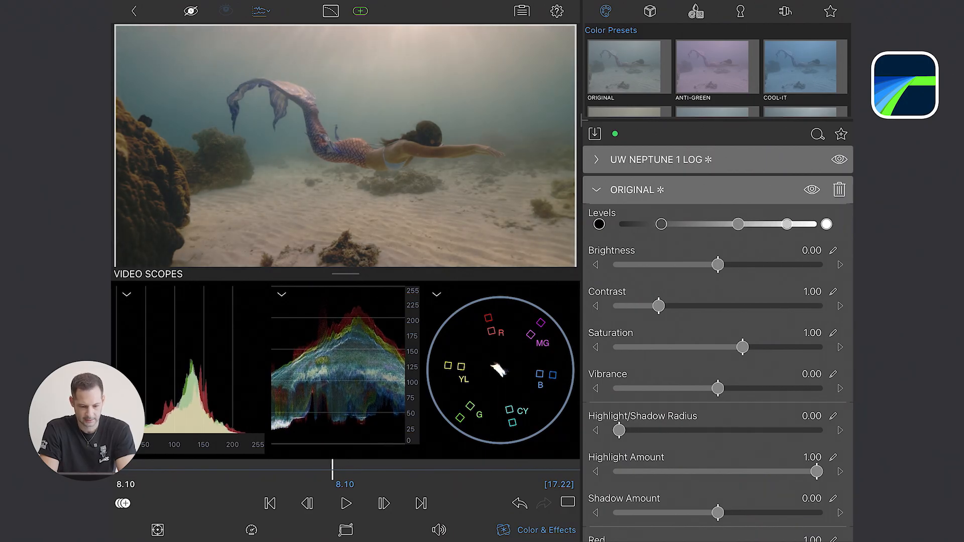
left_click_drag(659, 305, 683, 305)
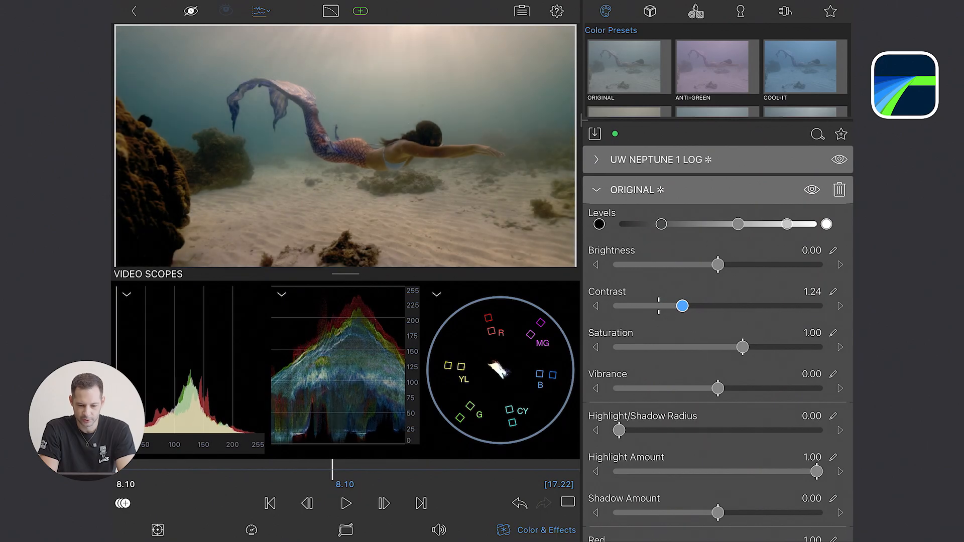
left_click_drag(682, 305, 668, 306)
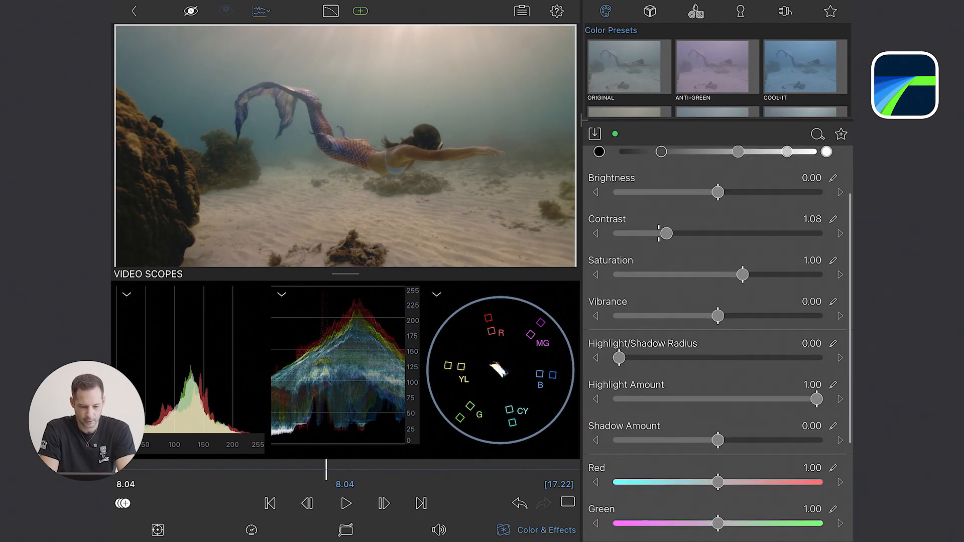
scroll("down", 3)
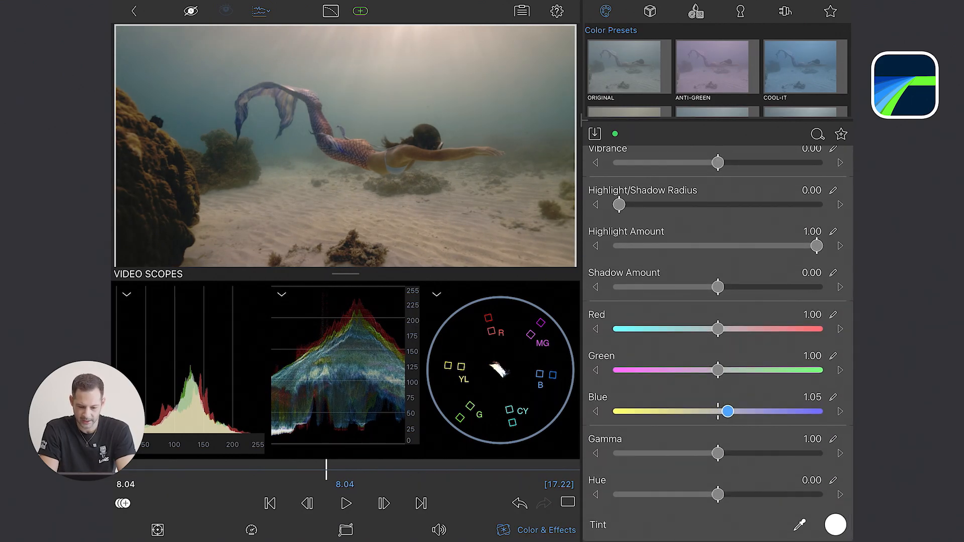
left_click_drag(728, 412, 746, 412)
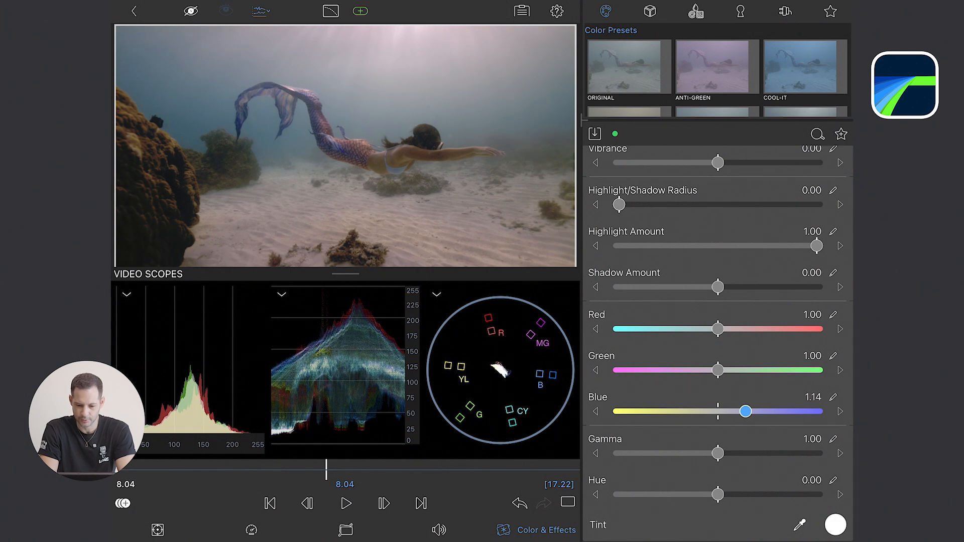